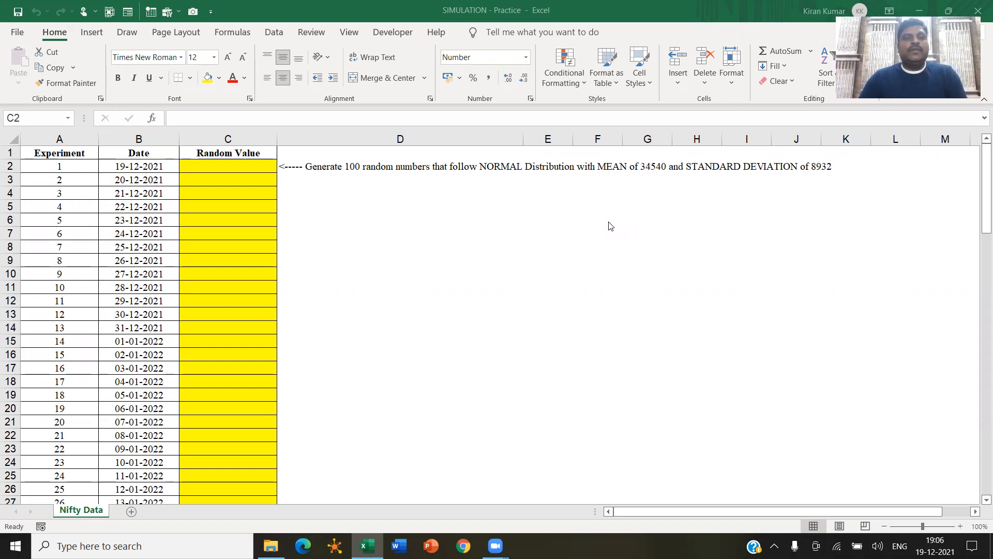
mouse_move(518, 213)
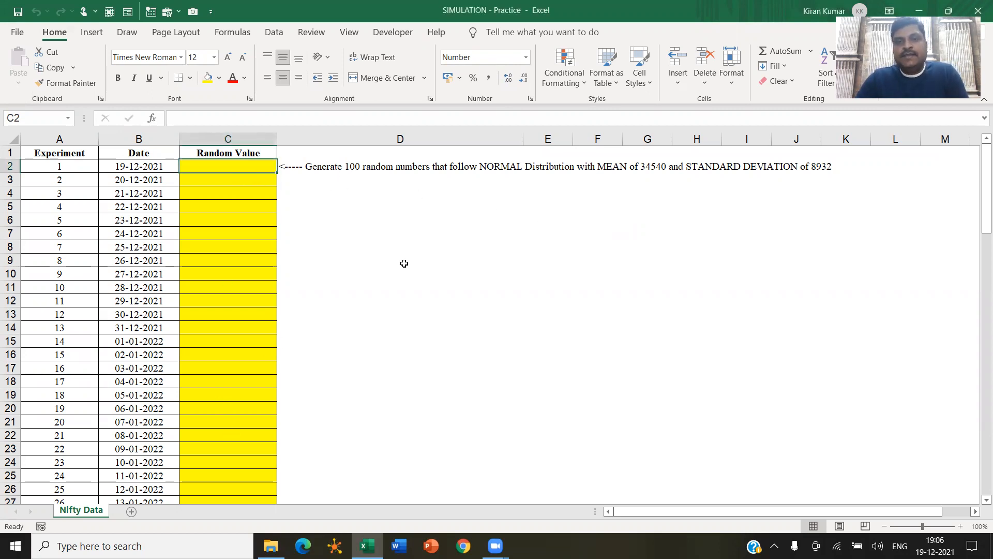
mouse_move(225, 413)
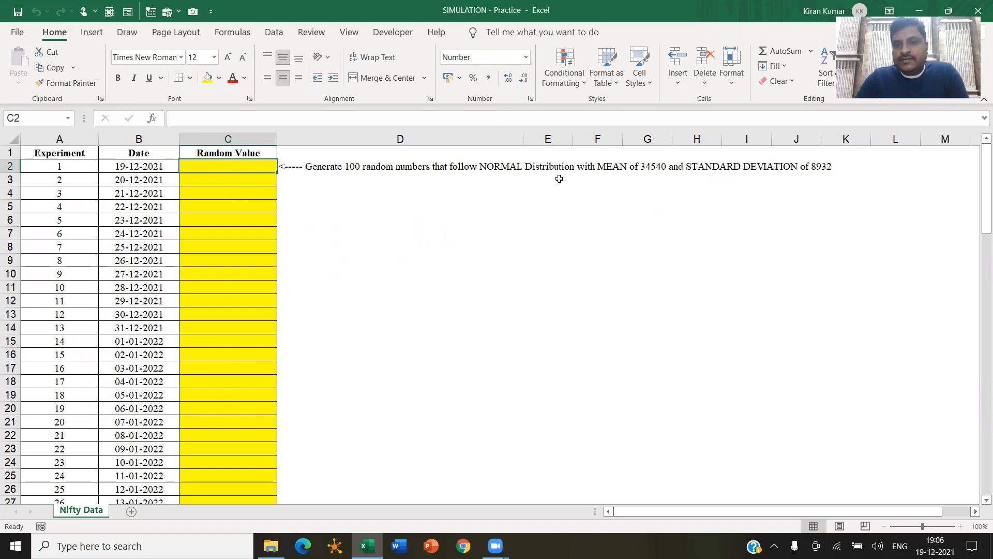
mouse_move(656, 180)
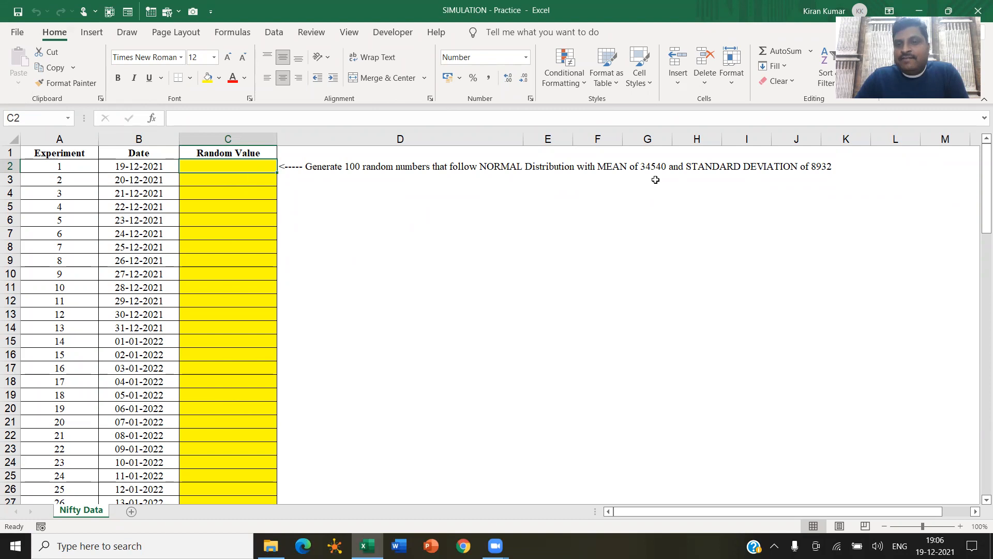
mouse_move(658, 178)
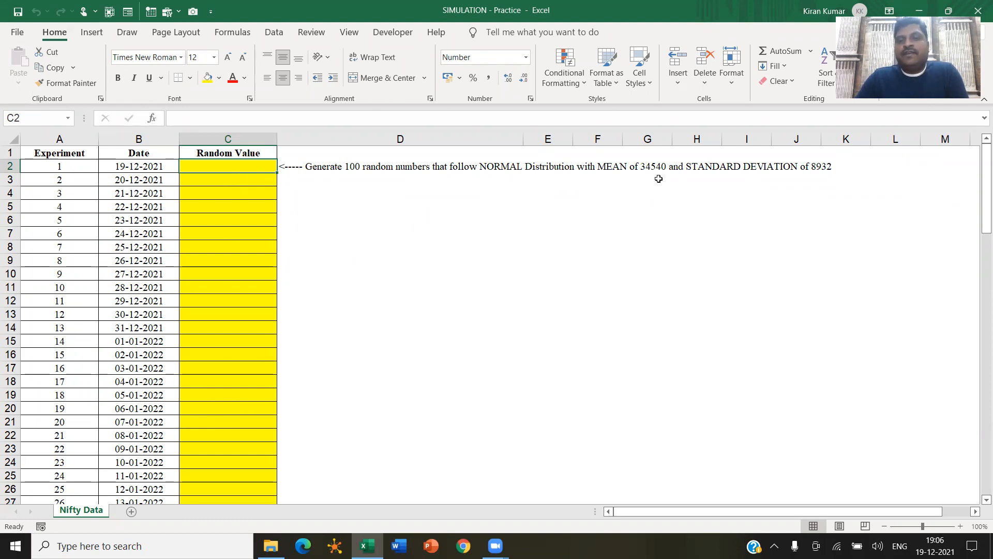
mouse_move(818, 190)
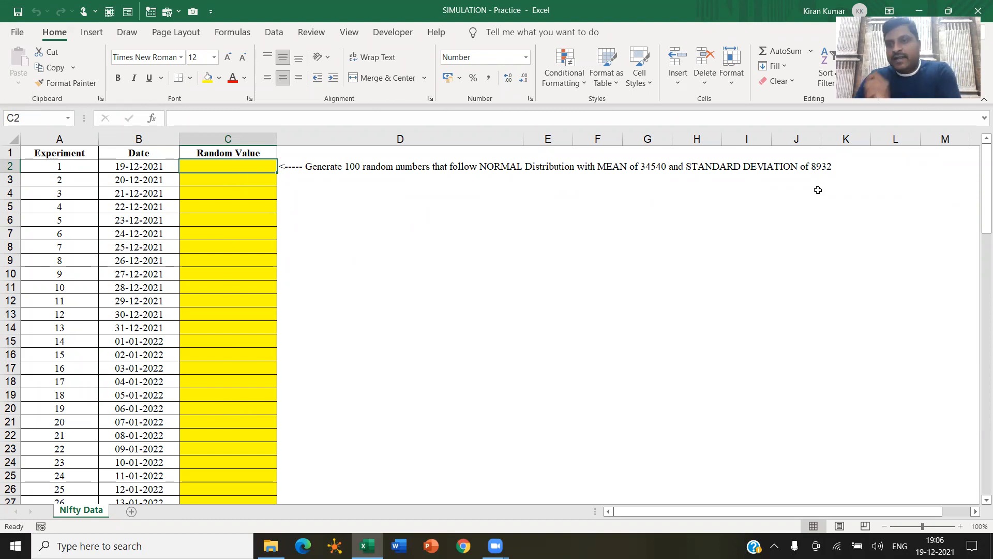
mouse_move(760, 198)
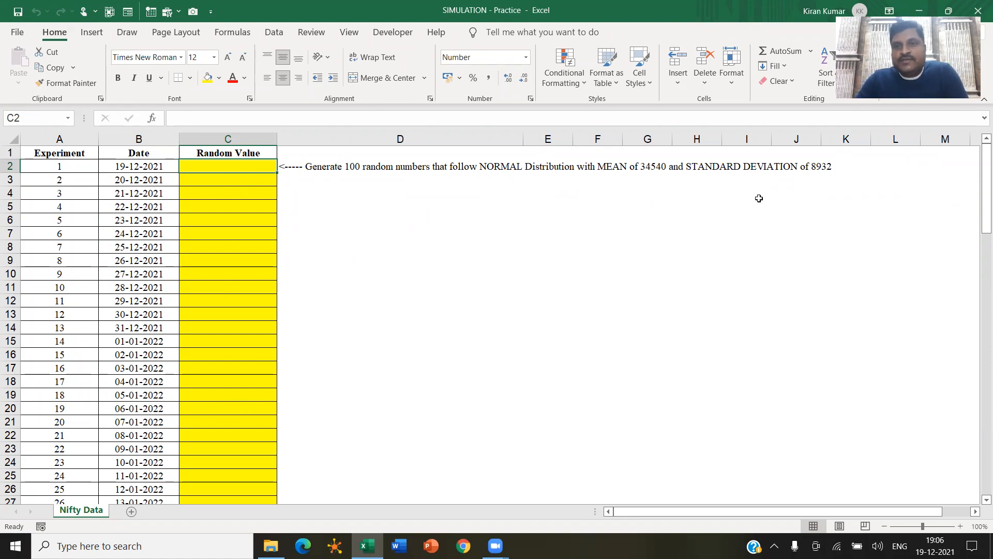
mouse_move(905, 113)
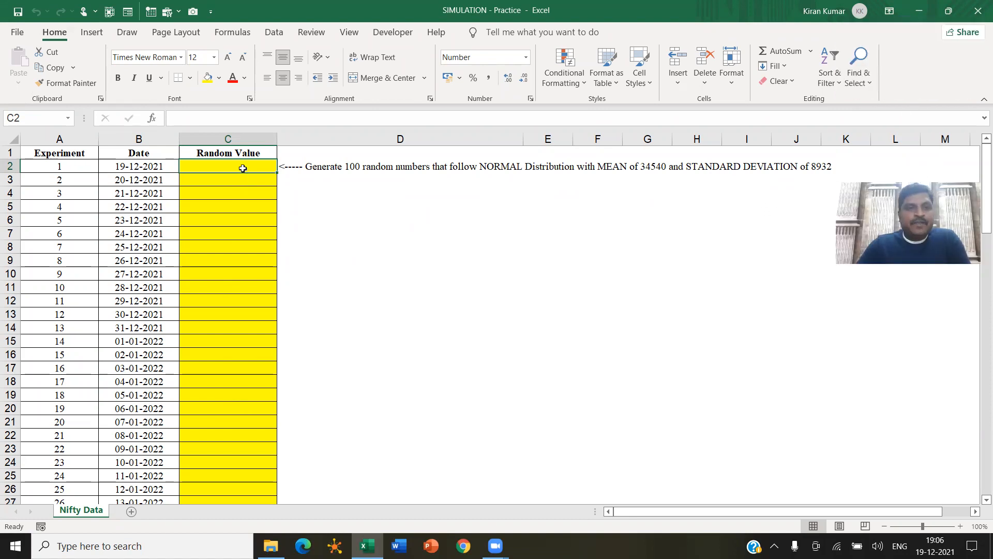
Step: Enter =RAND() in C2 as the first random value
left_click(273, 32)
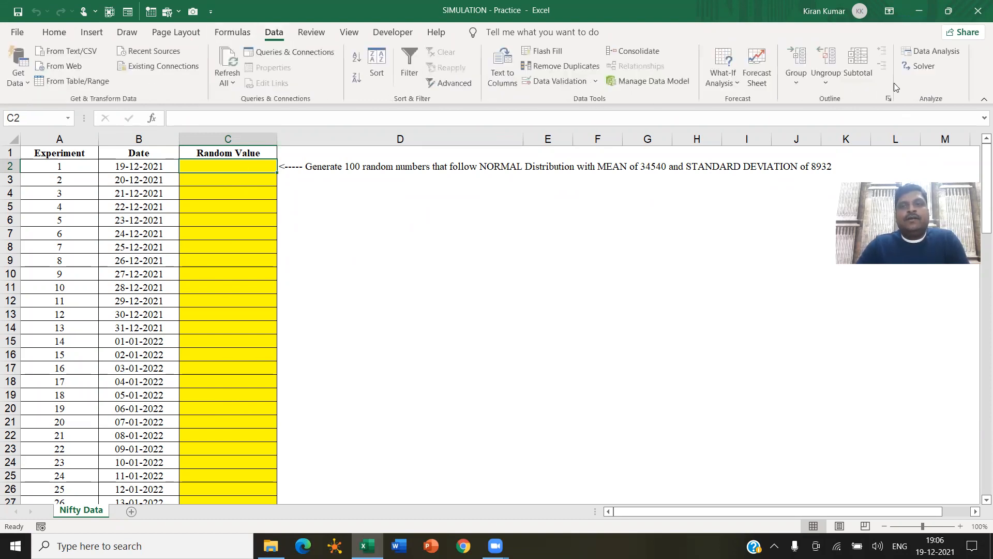
mouse_move(933, 57)
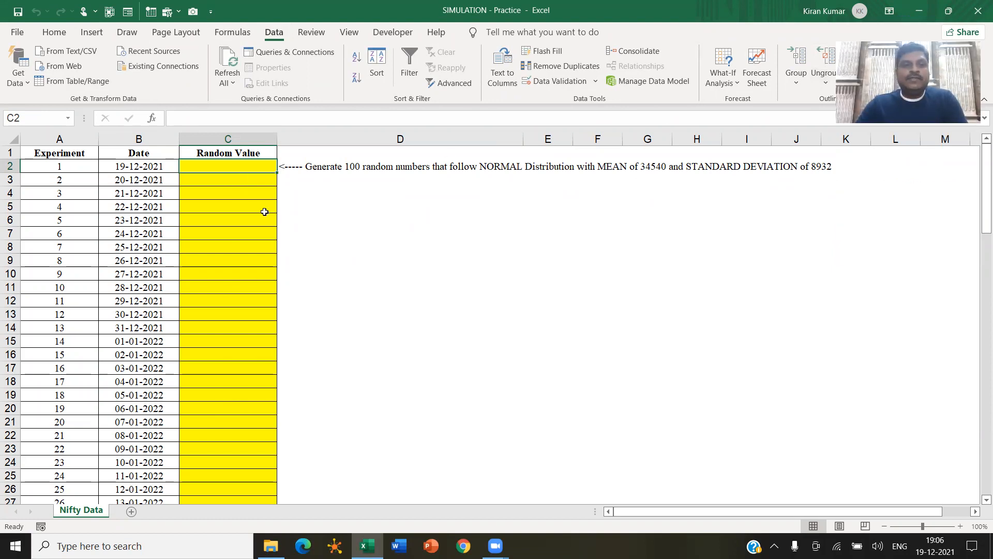
left_click(54, 32)
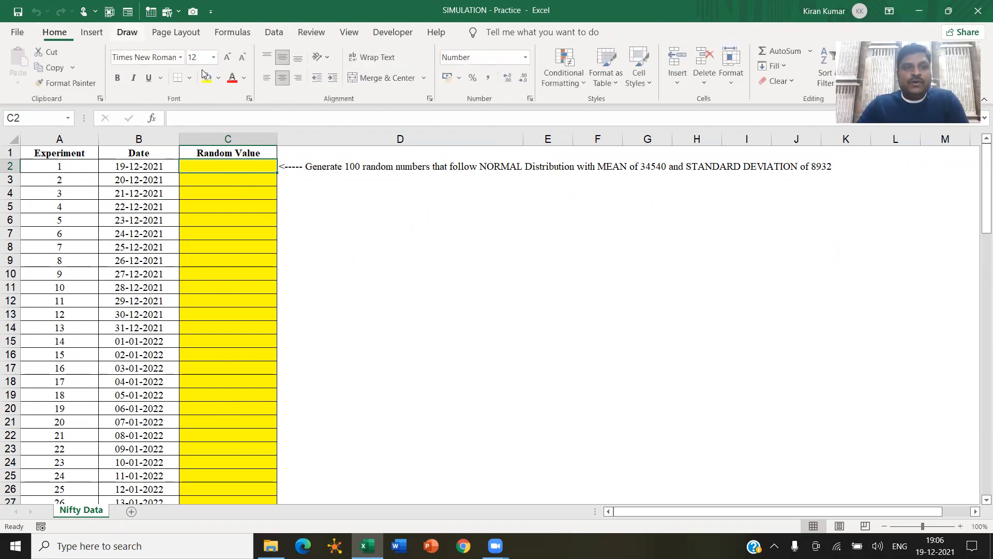
left_click(400, 206)
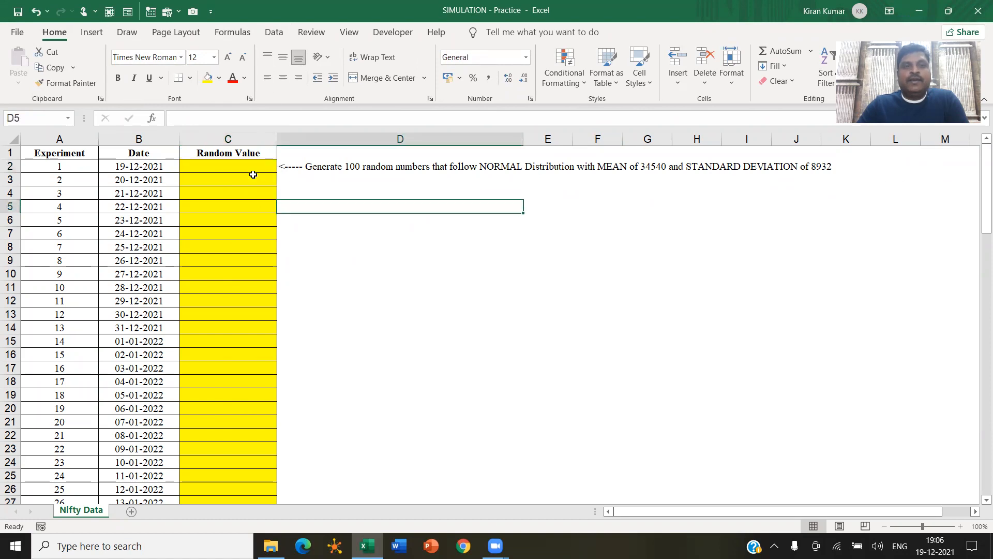
left_click(227, 165)
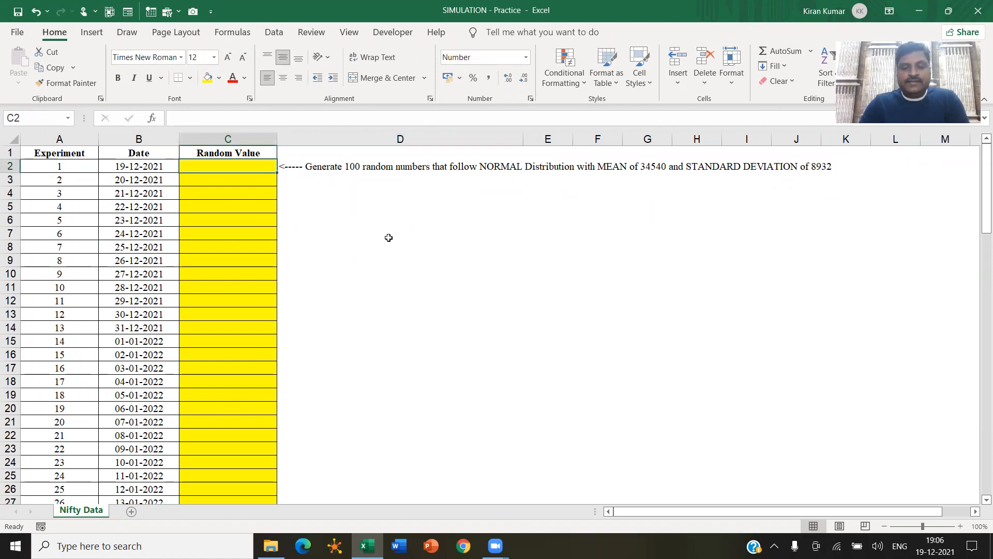
type("=RAND")
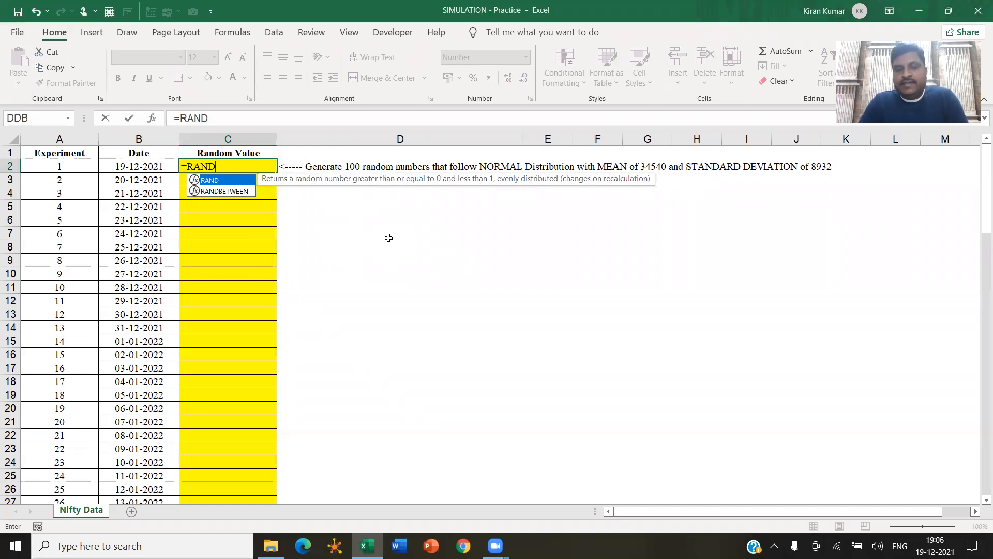
type("(")
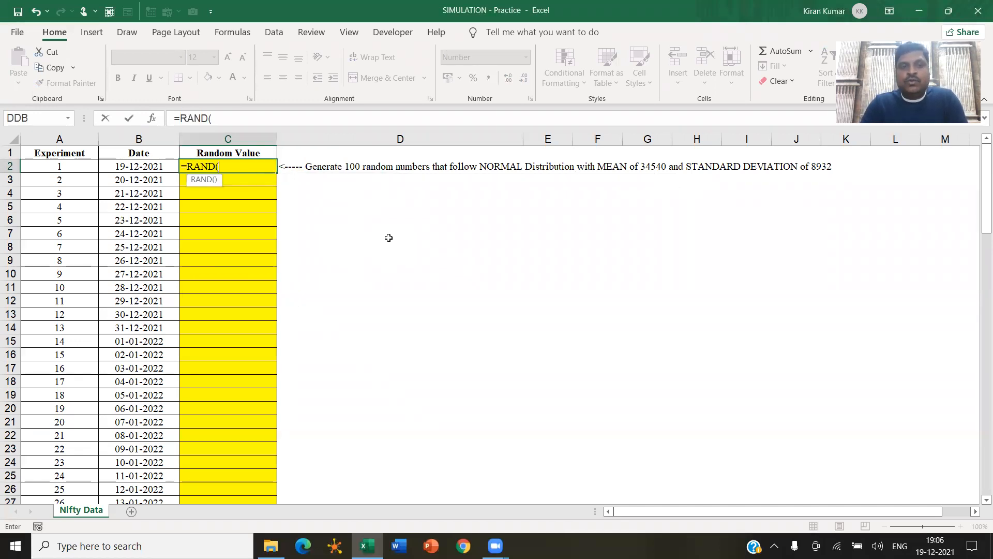
type(")")
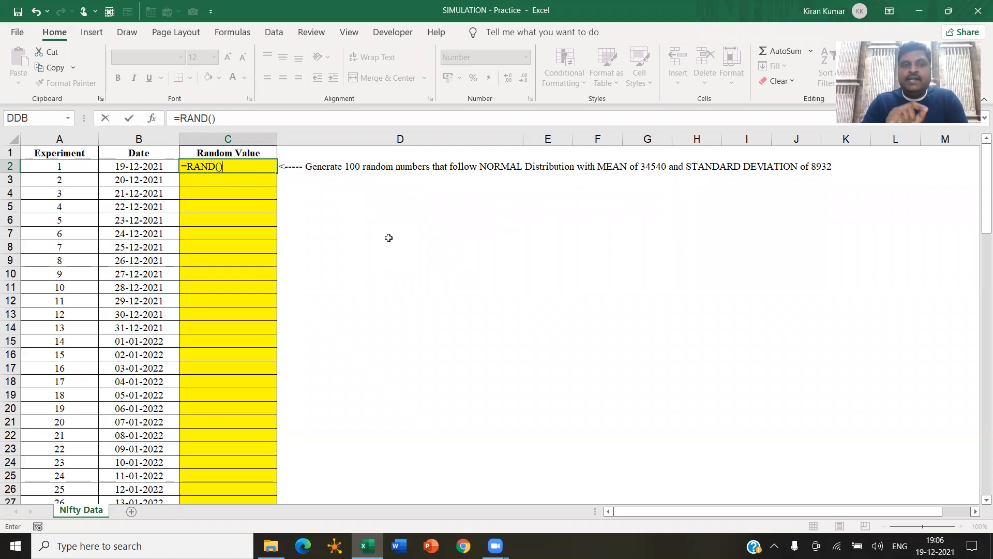
key("Enter")
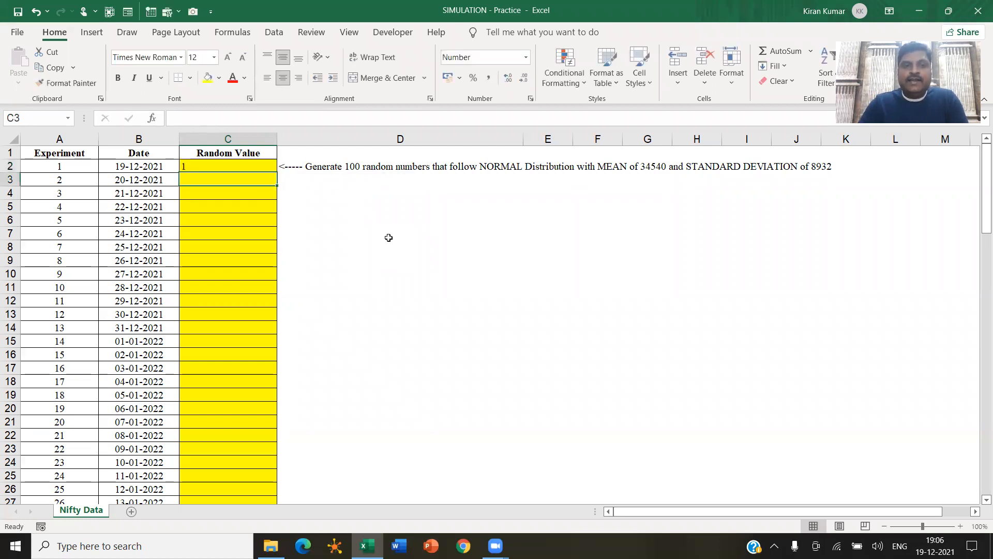
Step: Copy the RAND formula down all 100 rows of the Random Value column
left_click(228, 165)
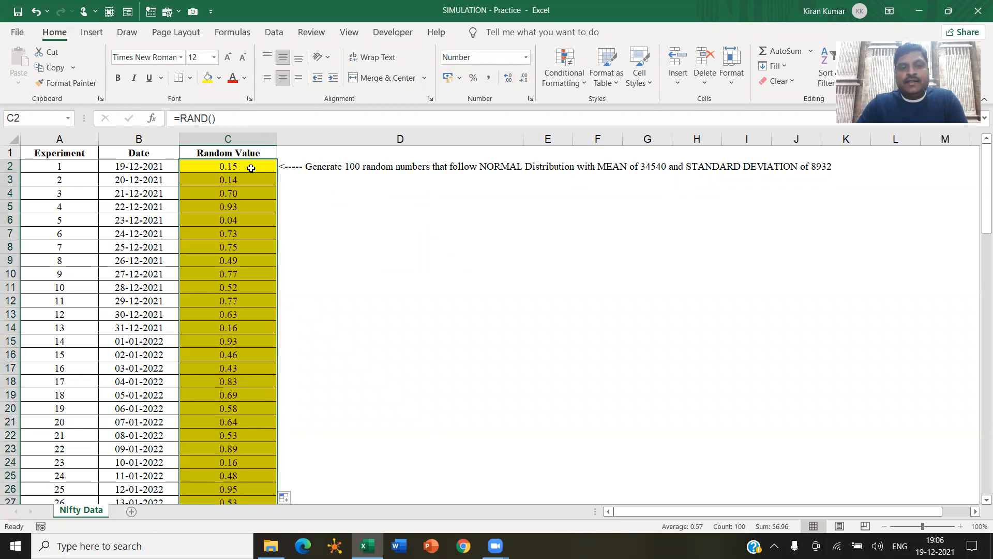
scroll("down", 3)
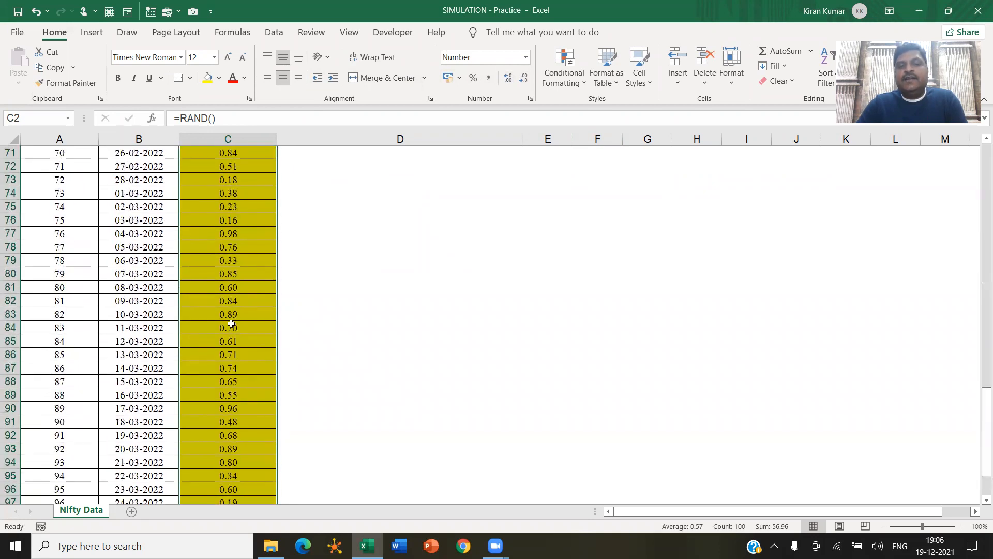
scroll("up", 3)
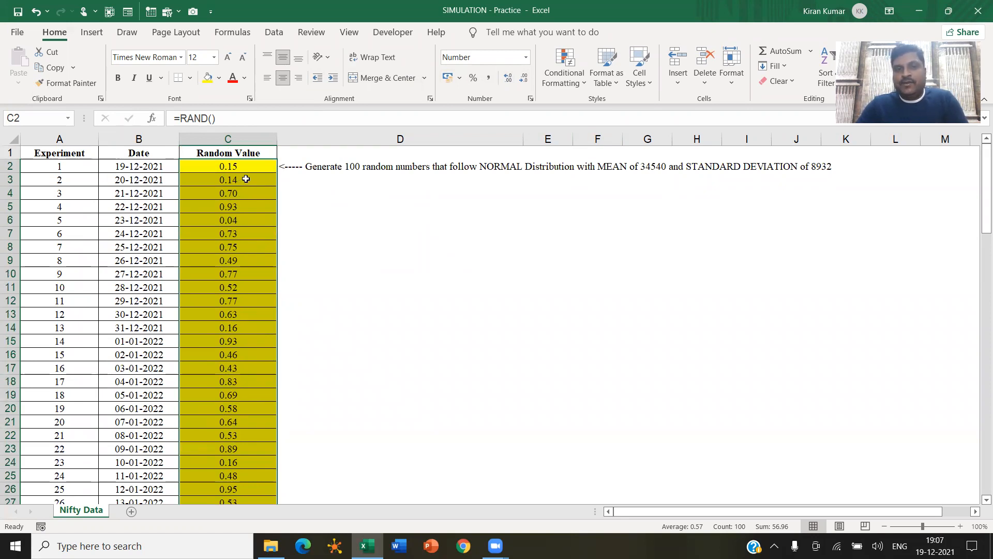
mouse_move(363, 203)
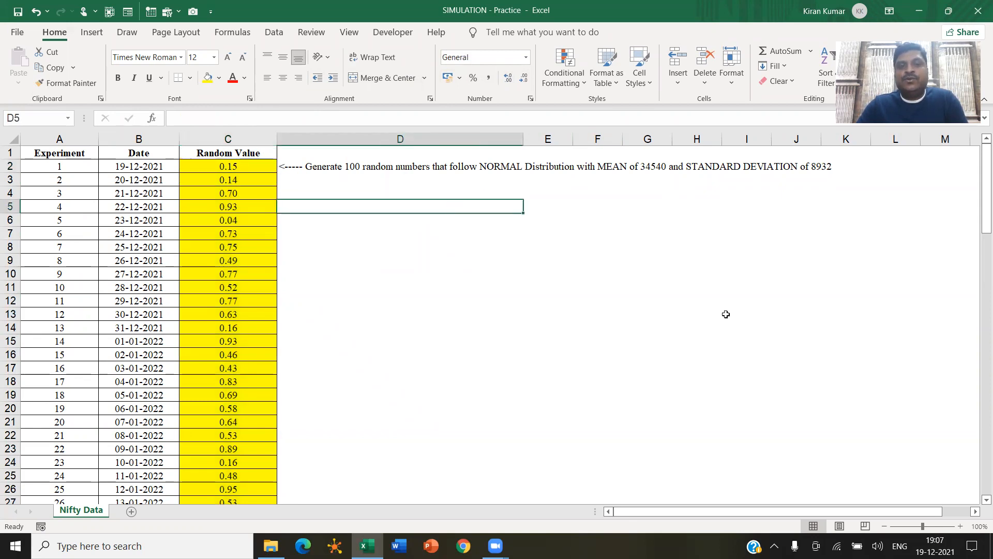
Step: Add a RAND label with the text =RAND() noted beside the table
type("RAMD")
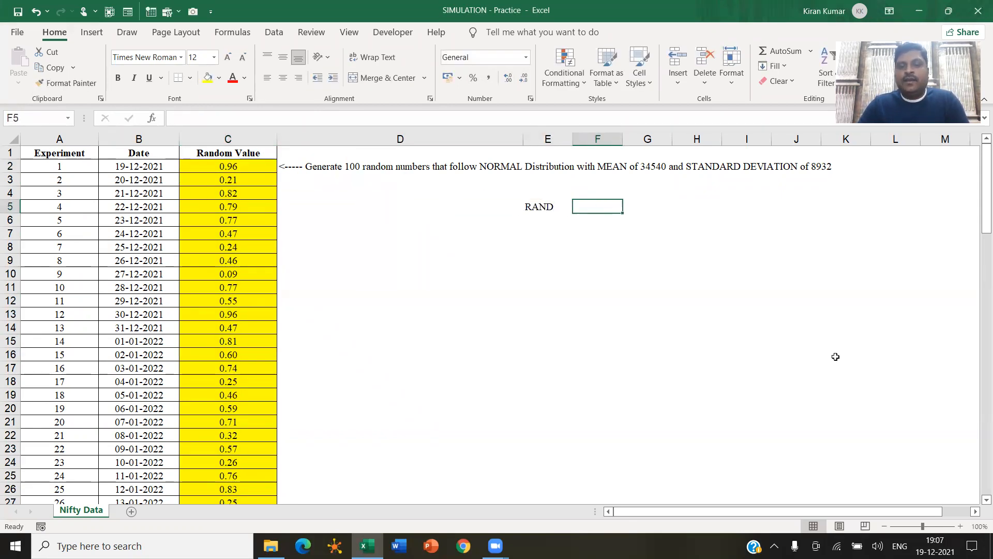
type("=RAND()")
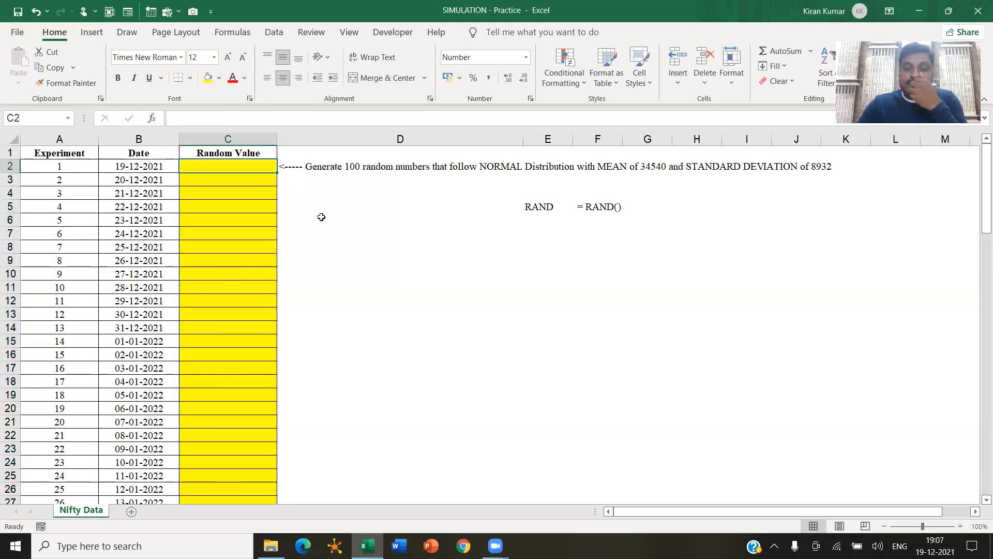
Step: Enter =RANDBETWEEN(50,100) in C2 for random whole numbers between 50 and 100
type("=")
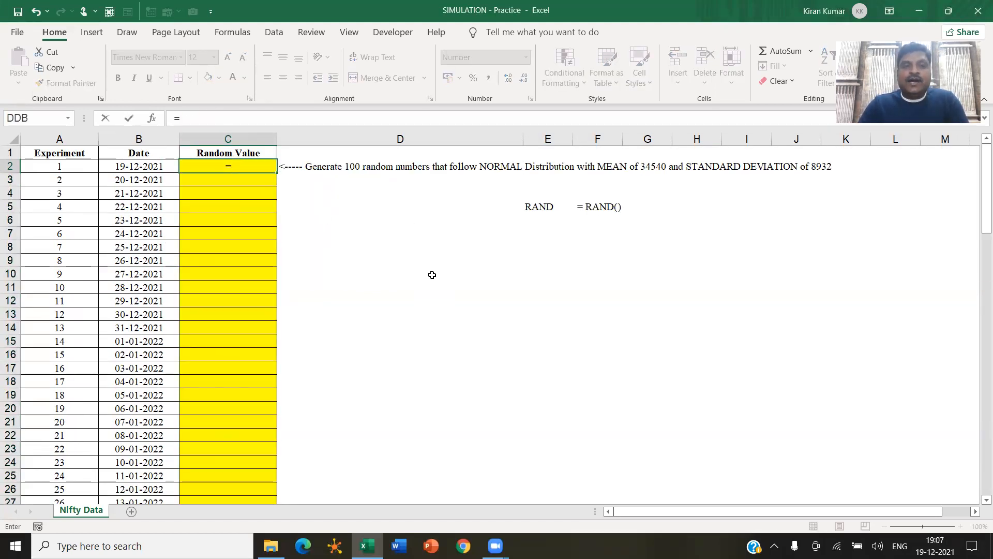
type("RANDBETWEEN(")
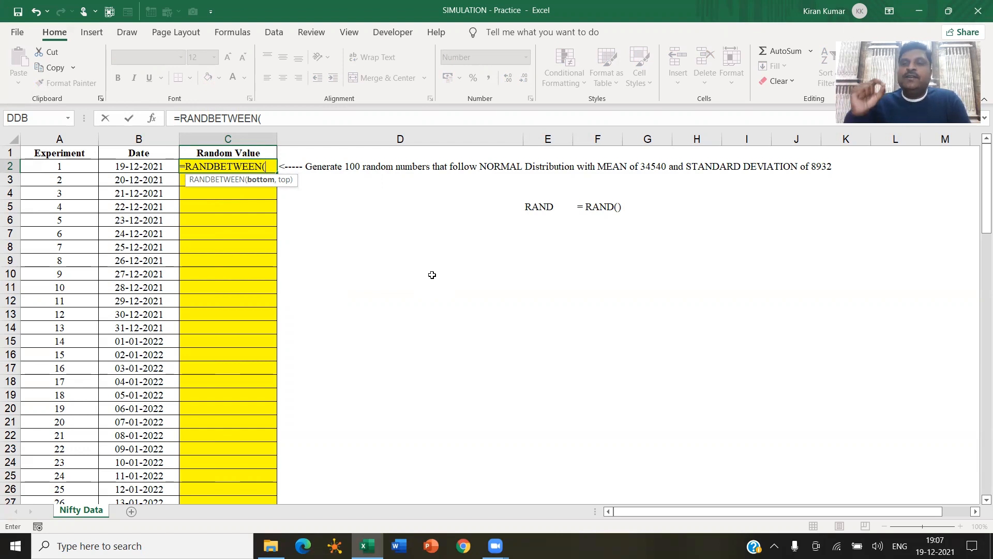
type("50")
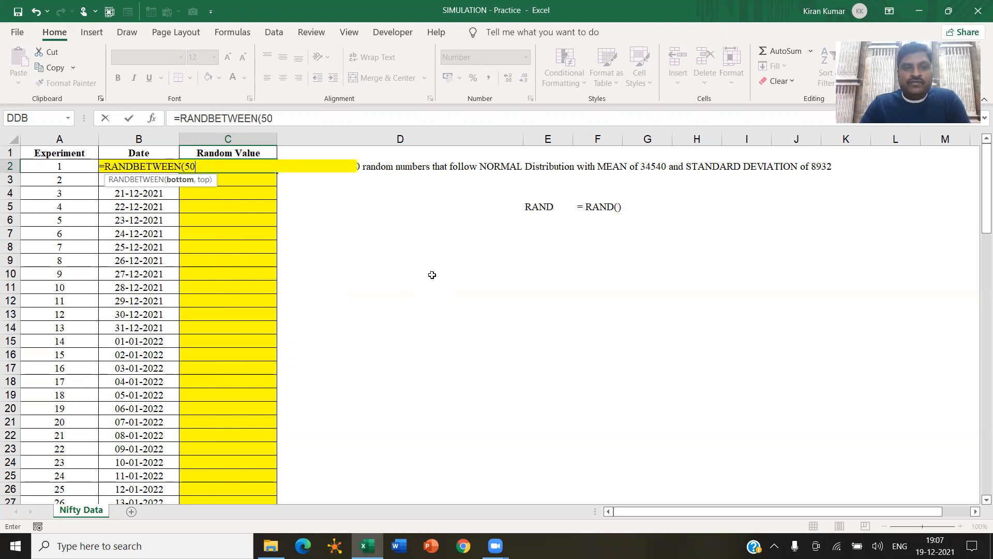
type(",100)")
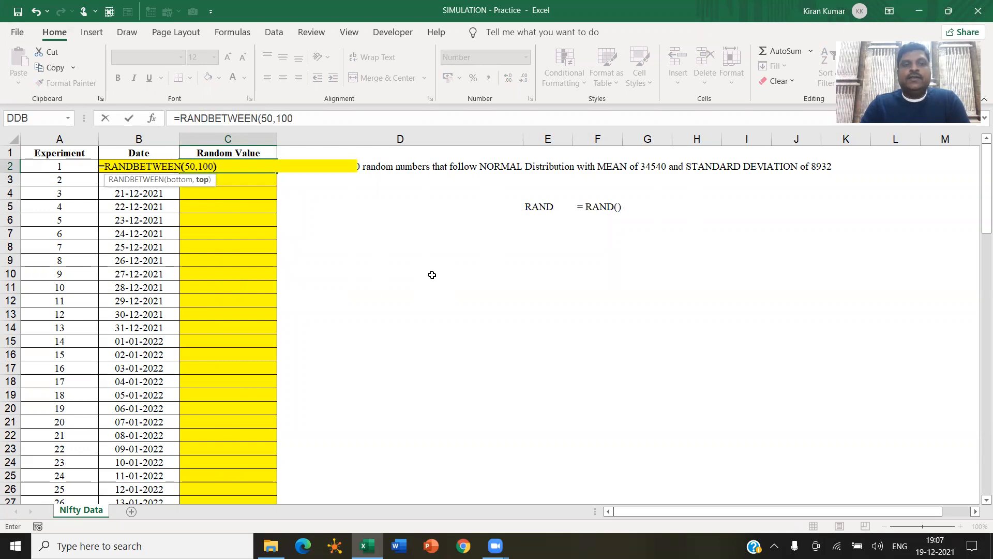
key("Enter")
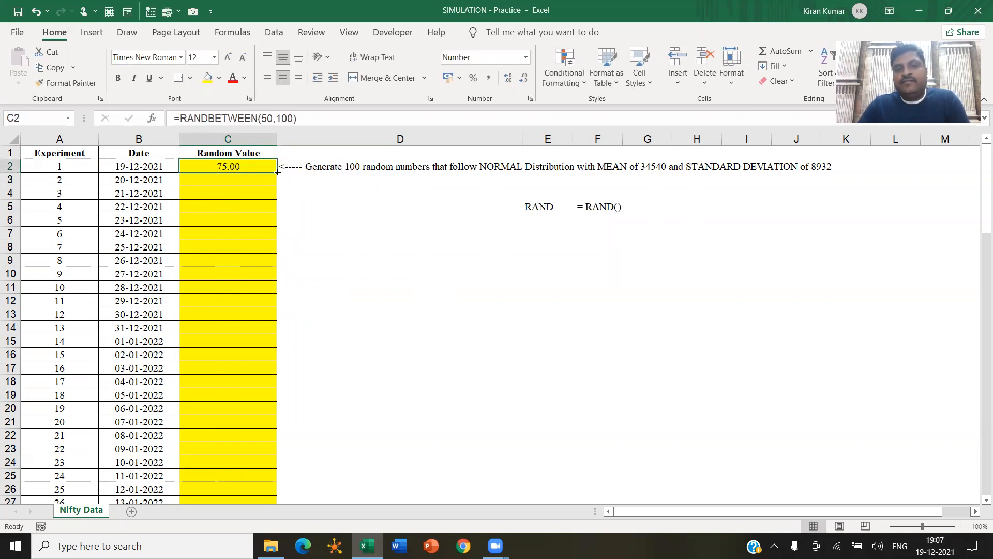
Step: Copy the RANDBETWEEN formula down column C and add a RANDBETWEEN note label
left_click_drag(228, 165, 227, 328)
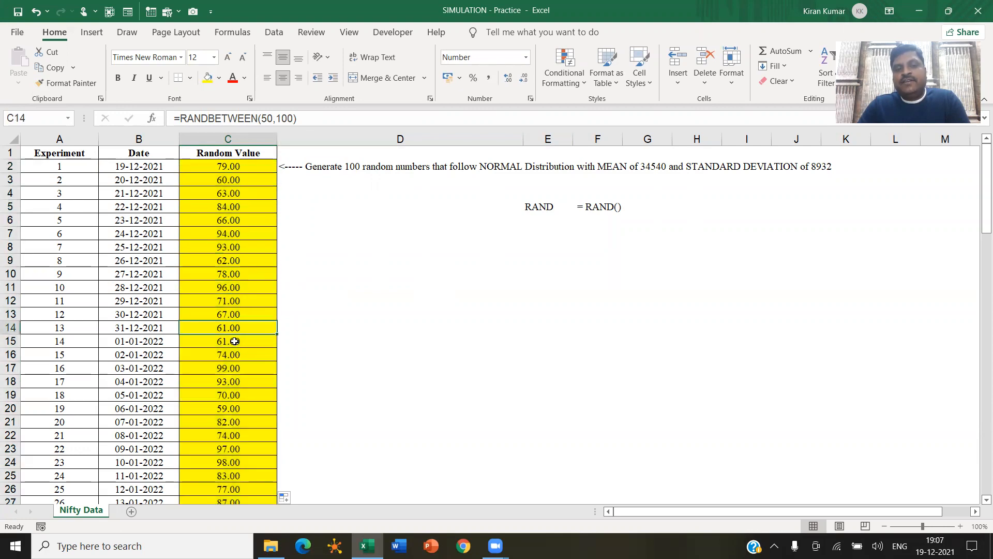
scroll("down", 3)
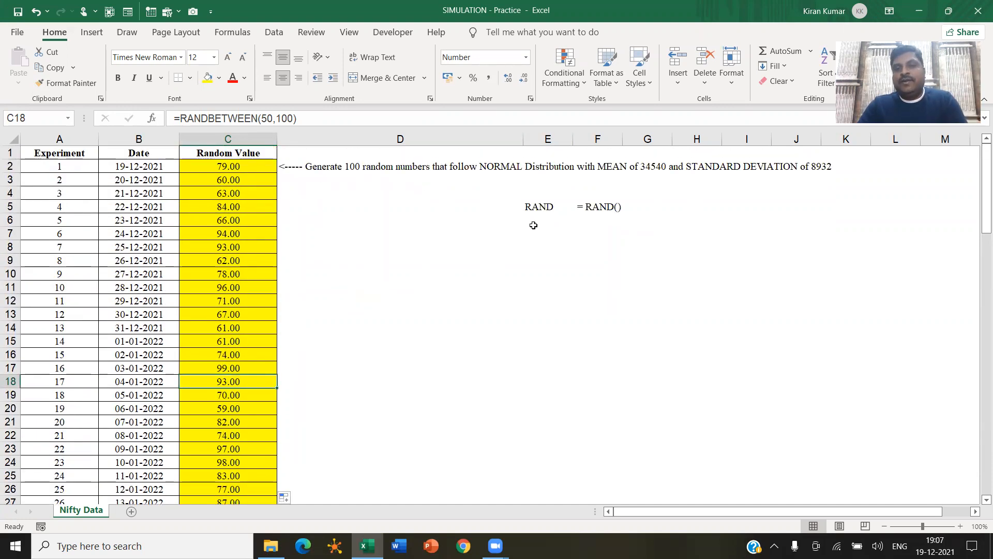
type("RANDBETWEEN")
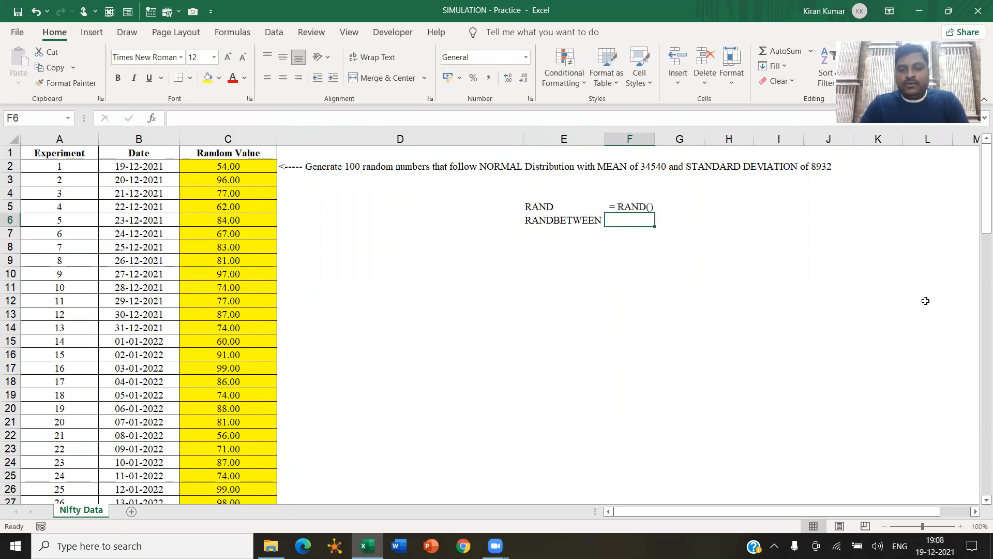
Step: Note the example = RANDBETWEEN(50,100) beside its label and return to C2
type("= RANDBETWEEN(50,100")
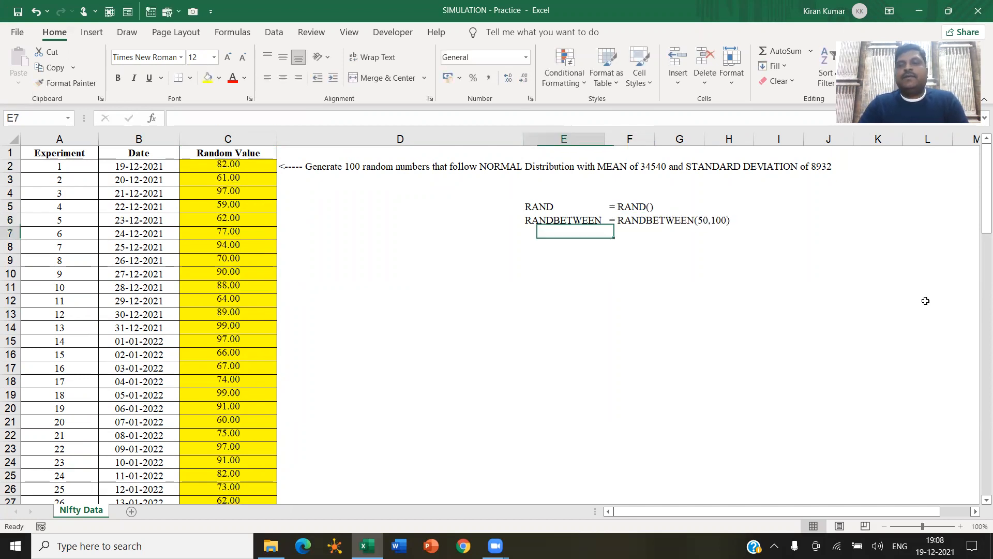
left_click(564, 220)
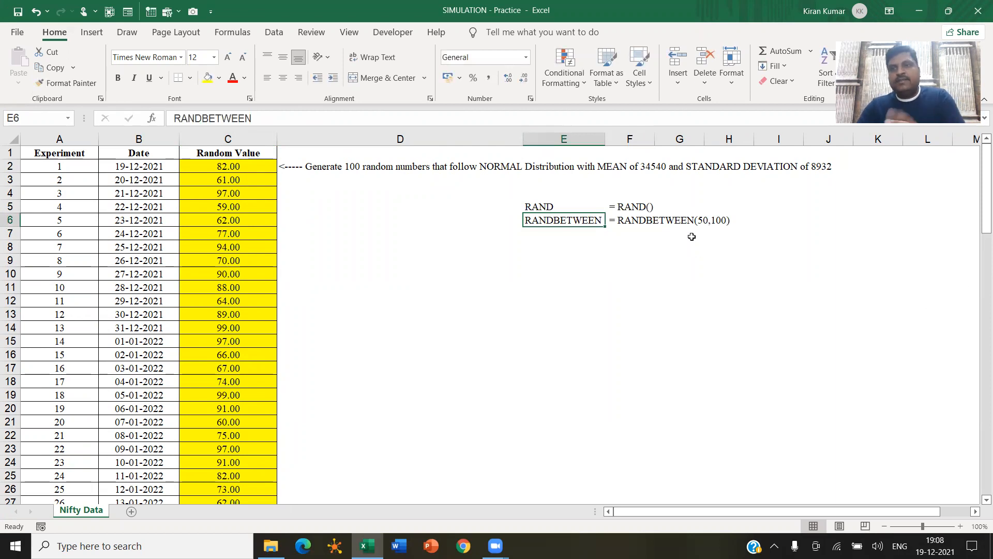
left_click(228, 165)
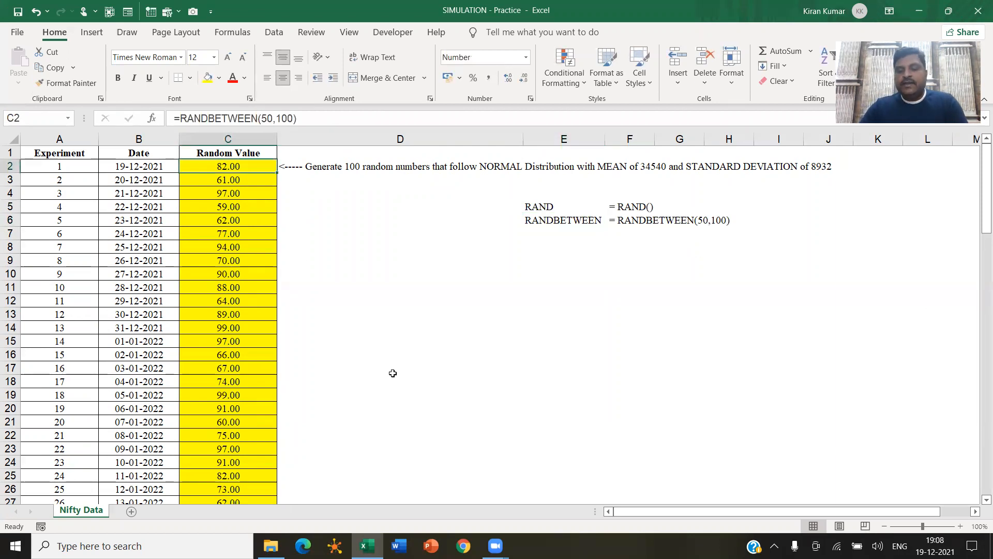
Step: Delete the generated random values, leaving the column empty, and go to Excel's settings
key("Delete")
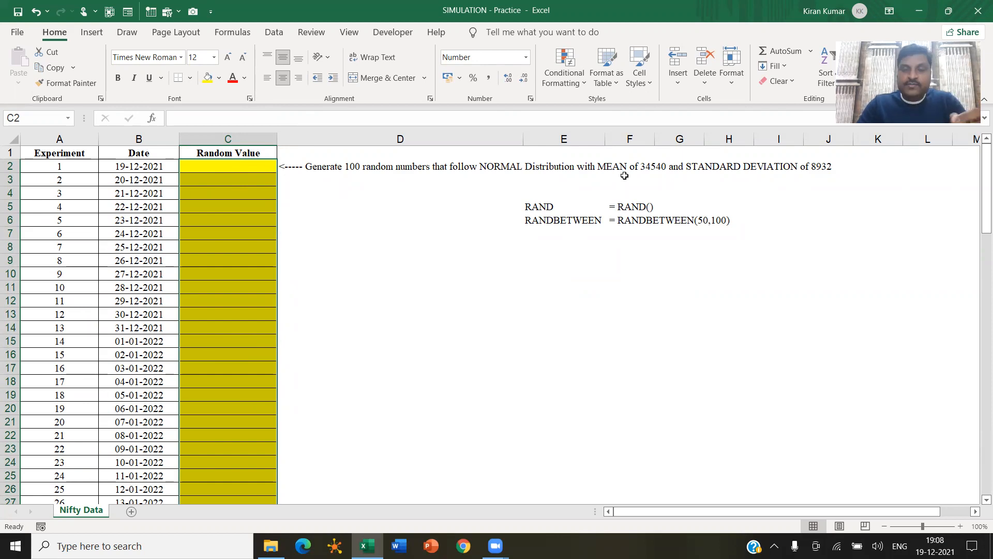
mouse_move(650, 180)
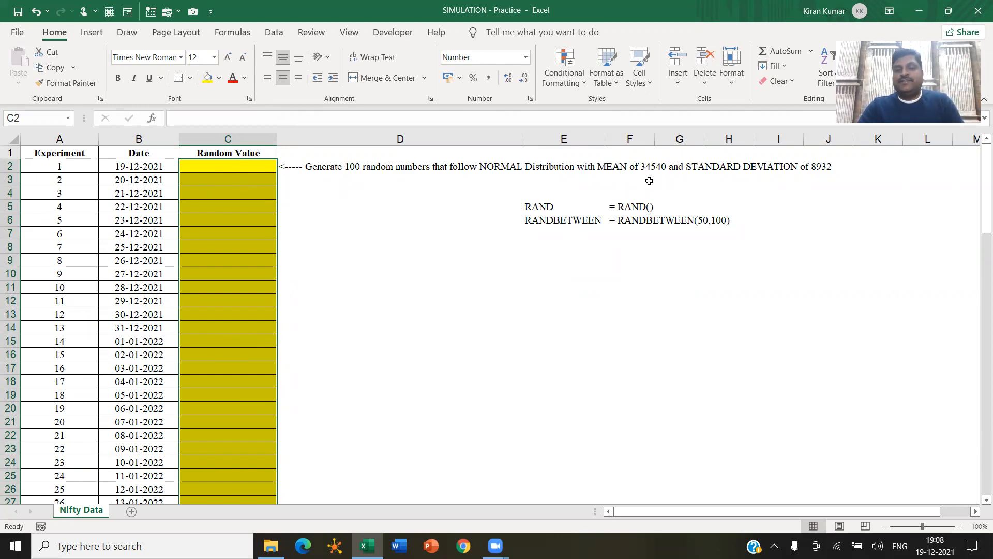
mouse_move(370, 230)
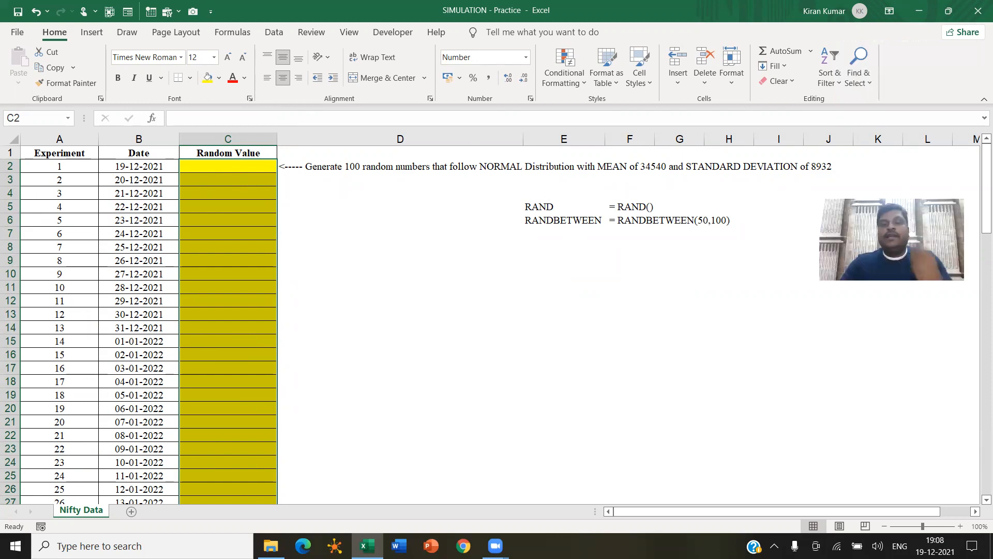
left_click(273, 32)
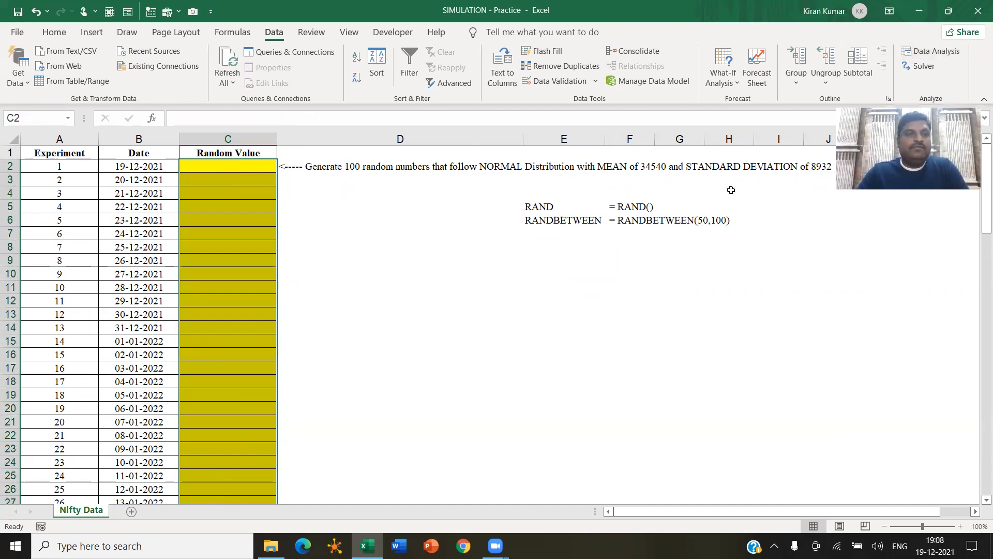
left_click(18, 32)
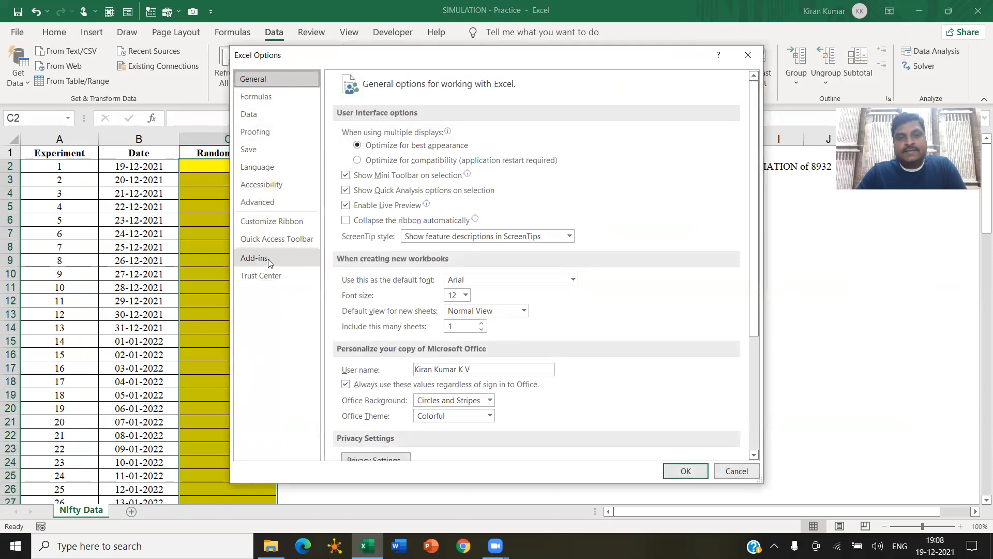
Step: Confirm in Add-ins that Analysis ToolPak is enabled and return to the worksheet
left_click(254, 258)
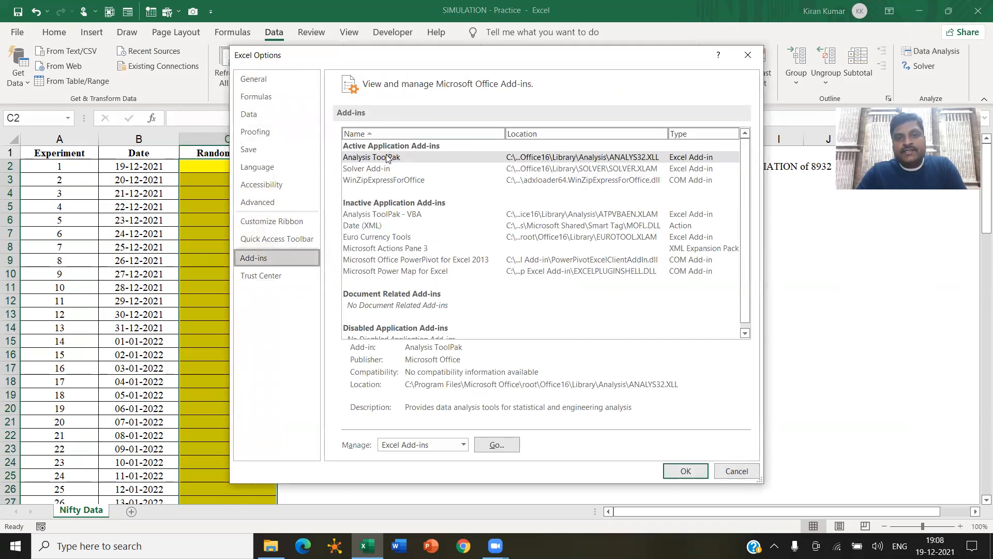
left_click(372, 157)
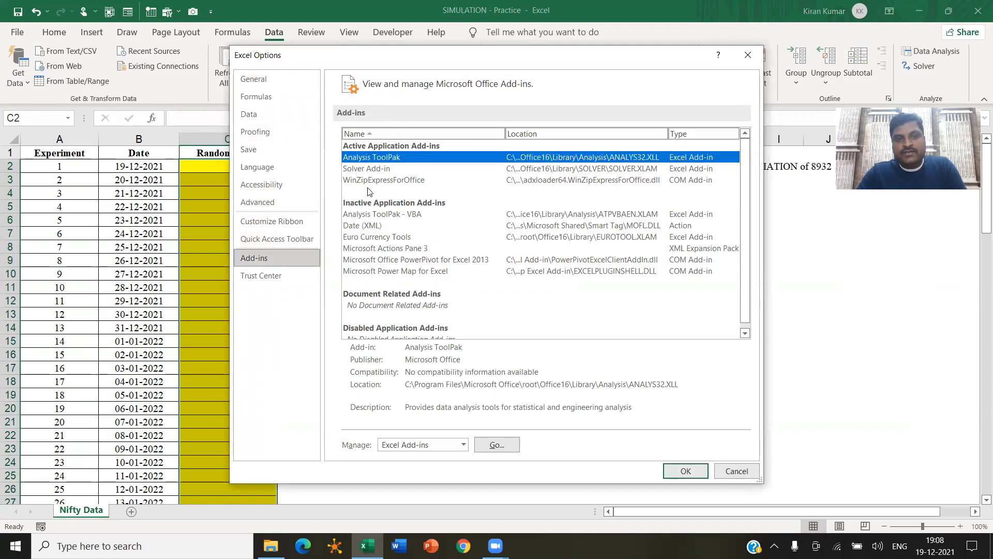
left_click(383, 213)
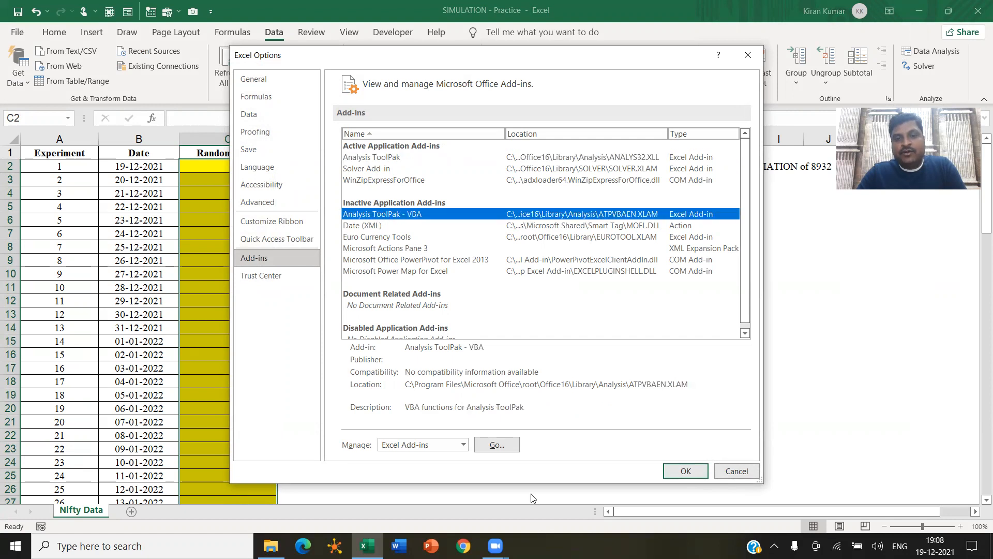
left_click(496, 445)
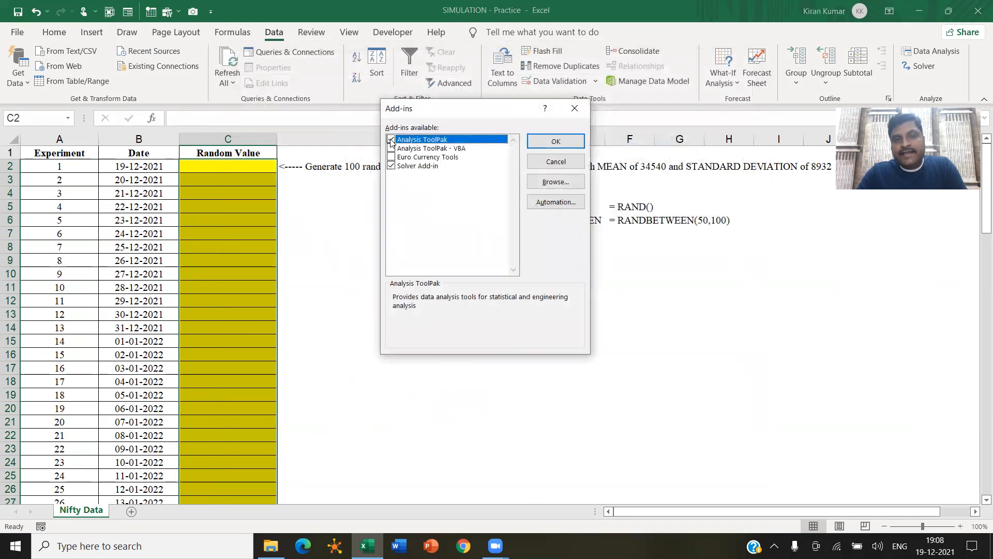
left_click(556, 141)
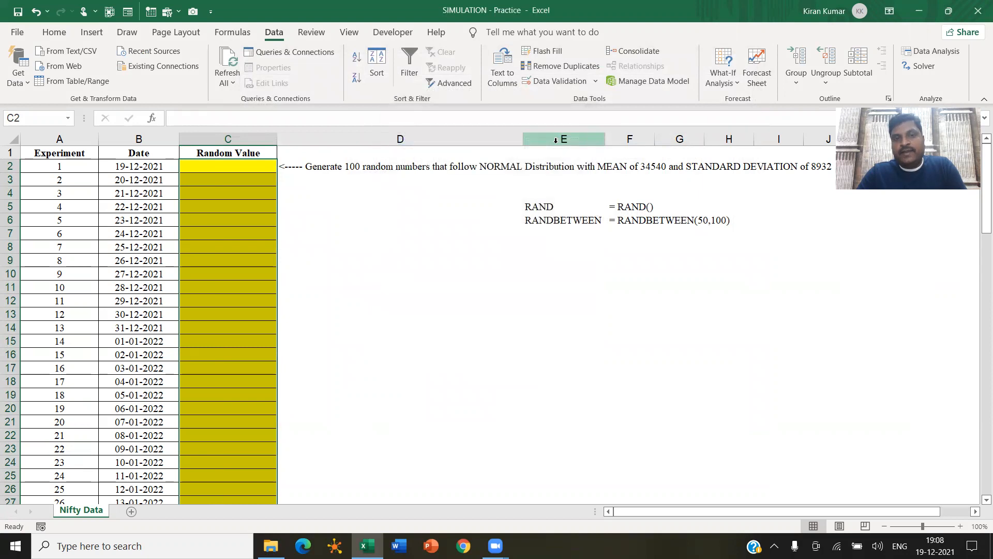
mouse_move(937, 52)
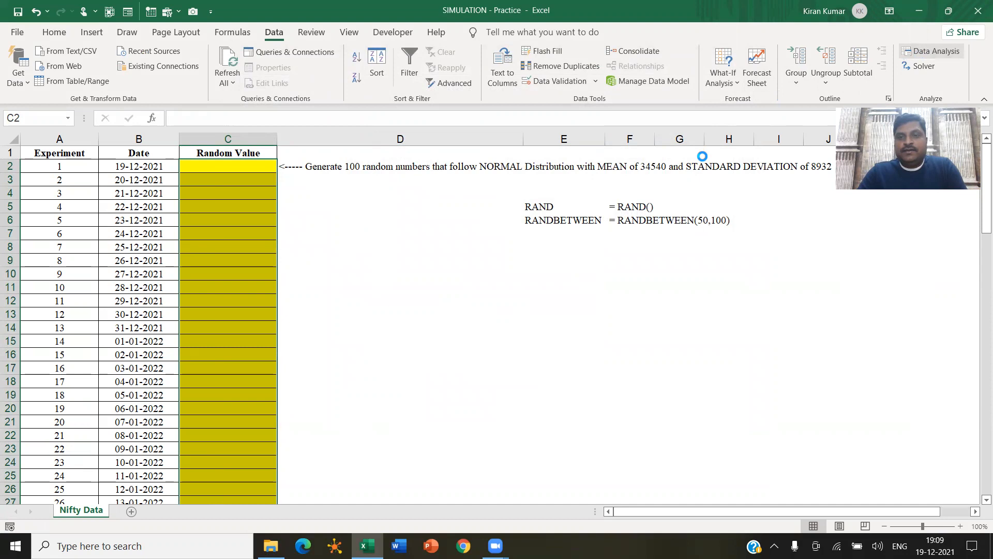
Step: Choose Random Number Generation from the Data Analysis tools list
left_click(937, 52)
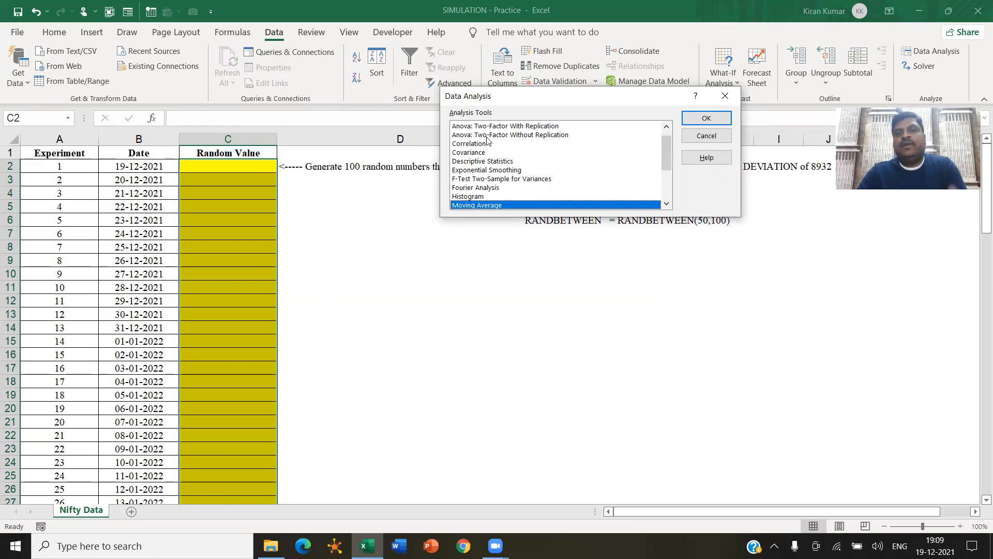
mouse_move(495, 159)
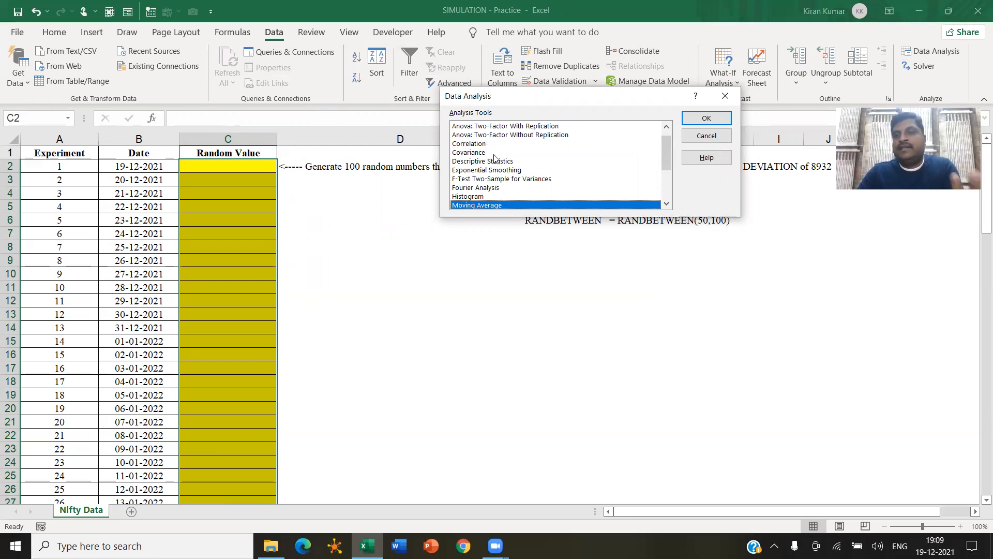
scroll("down", 3)
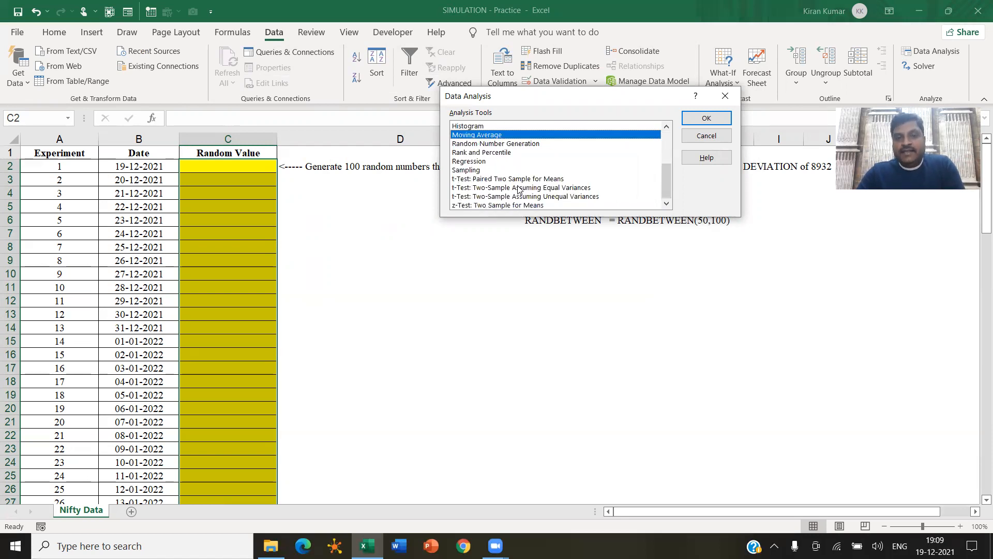
left_click(496, 143)
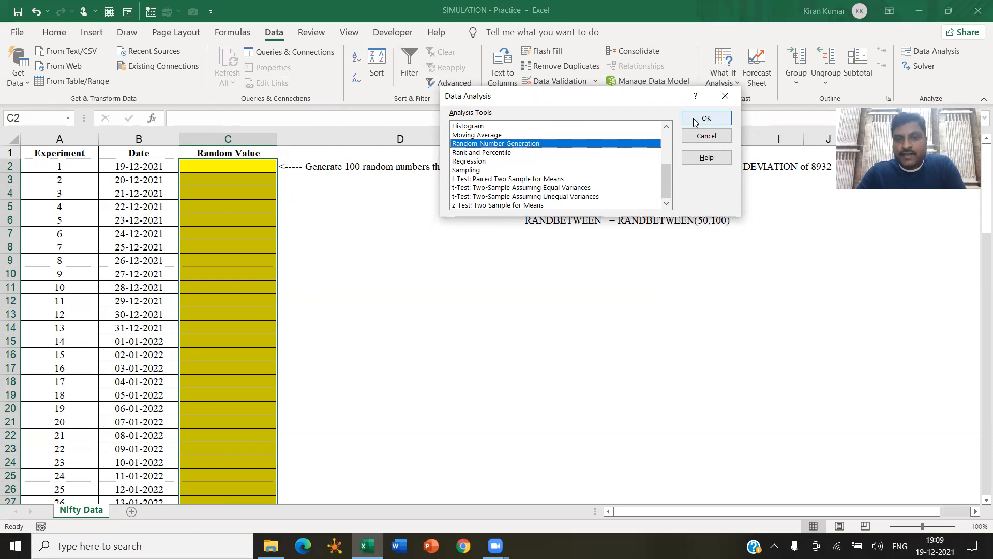
Step: Specify 1 variable of 100 Normal numbers, mean 34540, SD 8932, output range $C$2
left_click(706, 118)
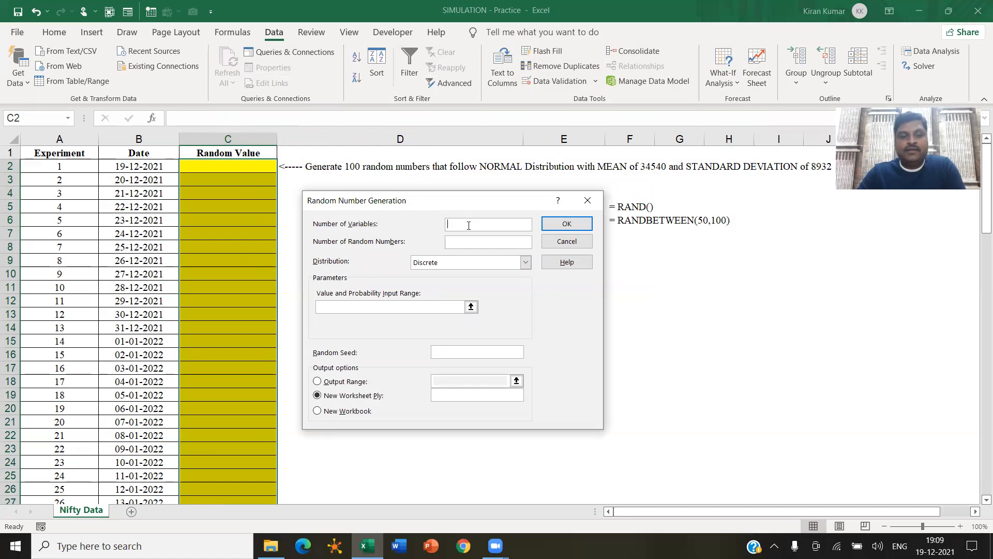
type("1")
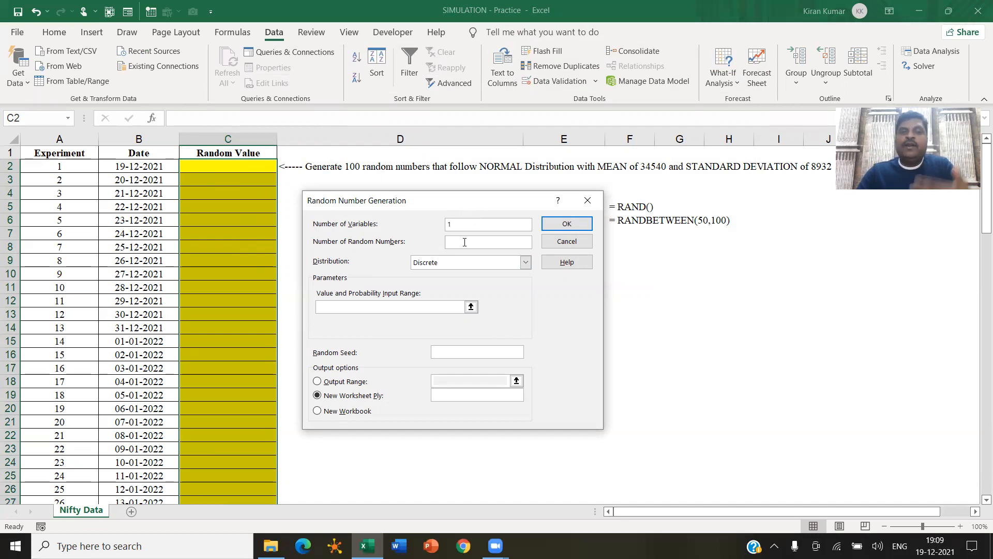
type("100")
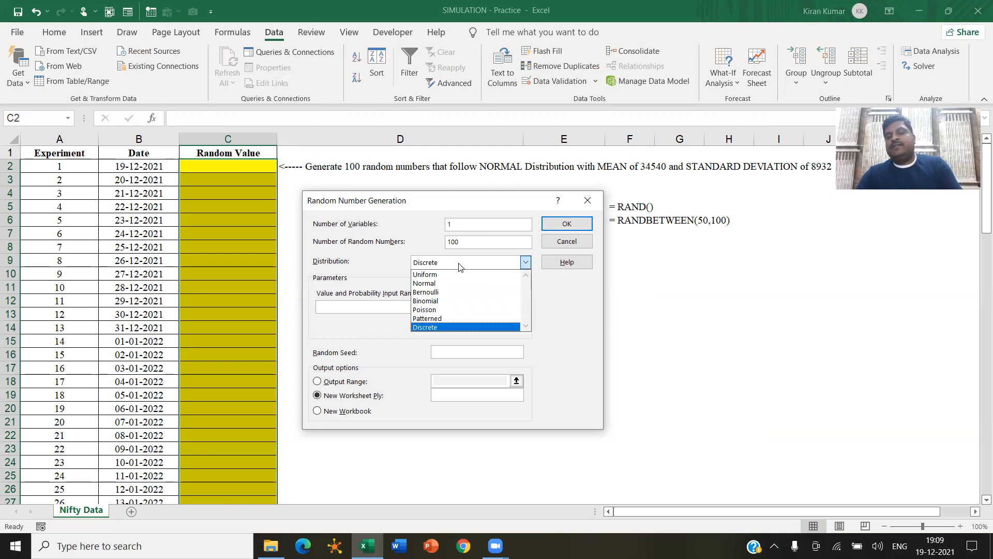
mouse_move(466, 306)
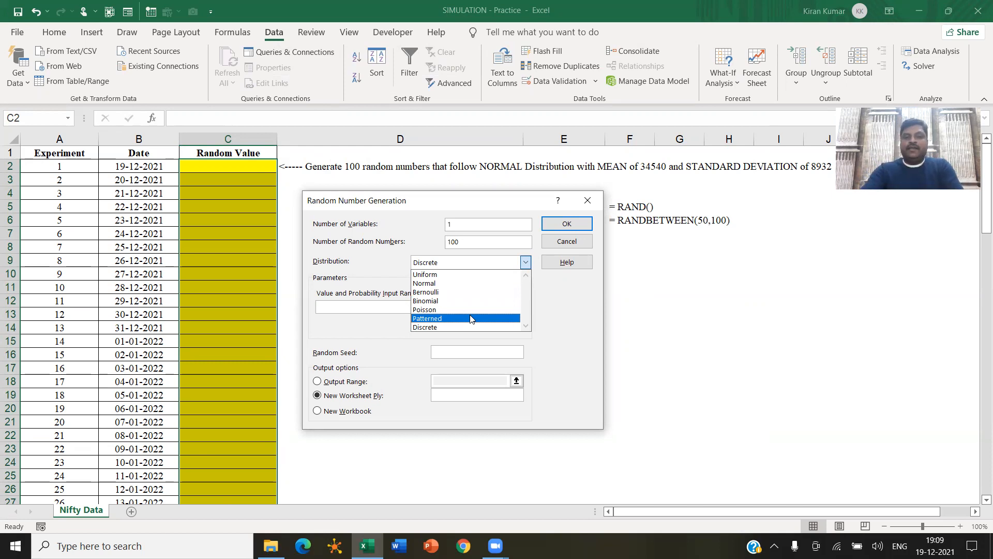
left_click(424, 282)
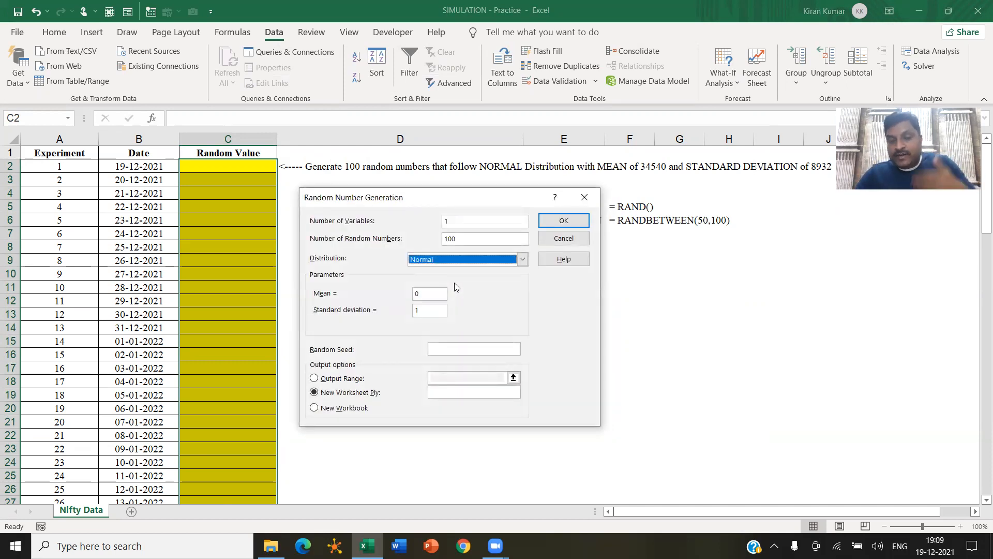
mouse_move(427, 290)
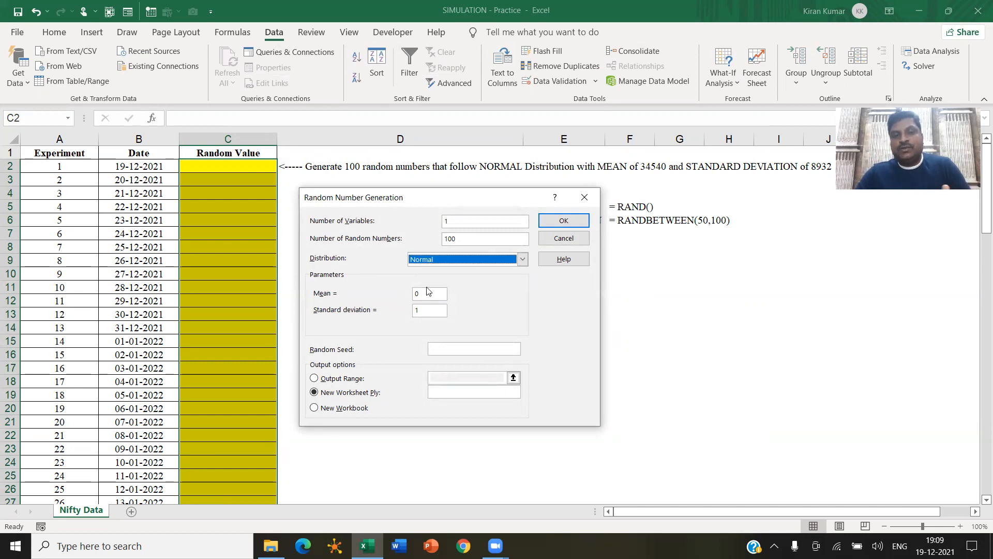
type("3454")
left_click(430, 310)
type("8932")
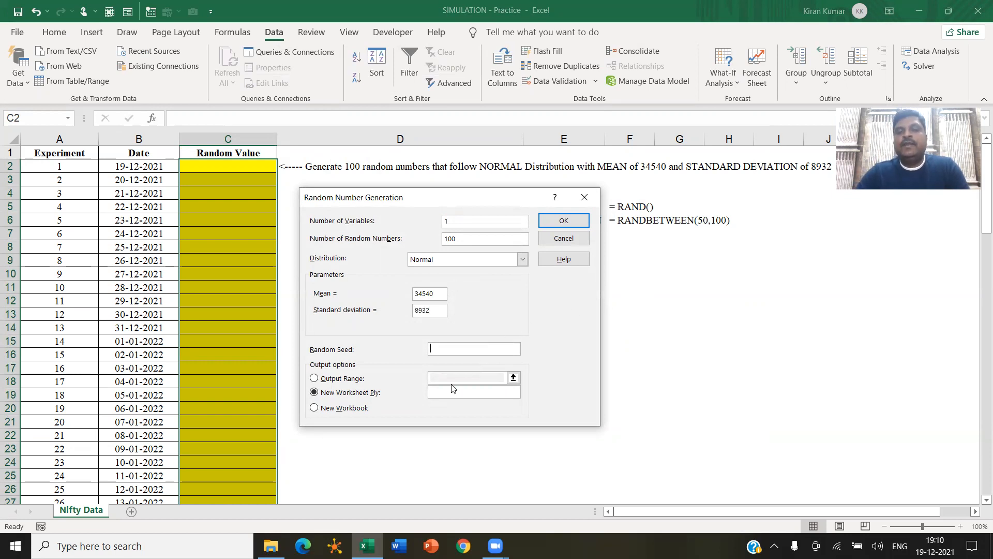
left_click(313, 379)
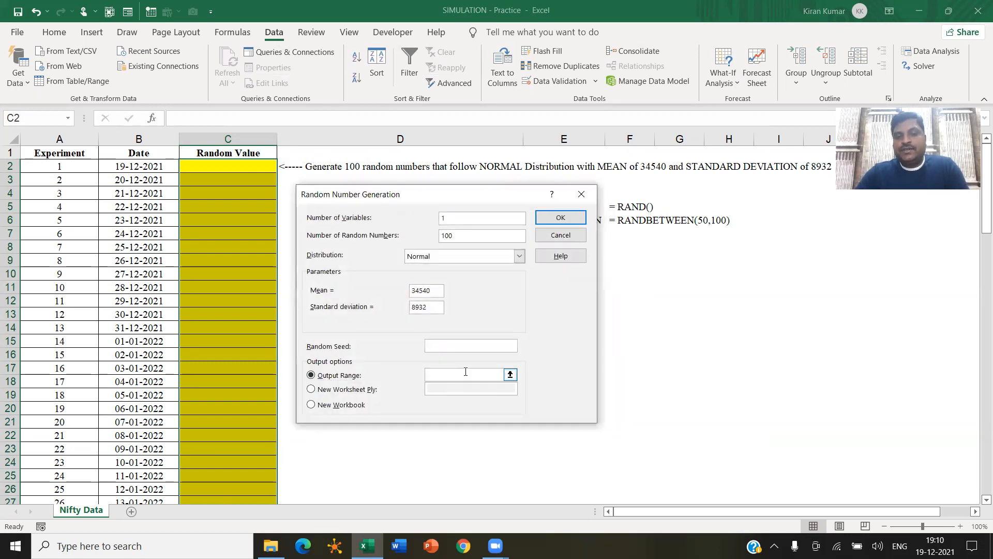
left_click(227, 167)
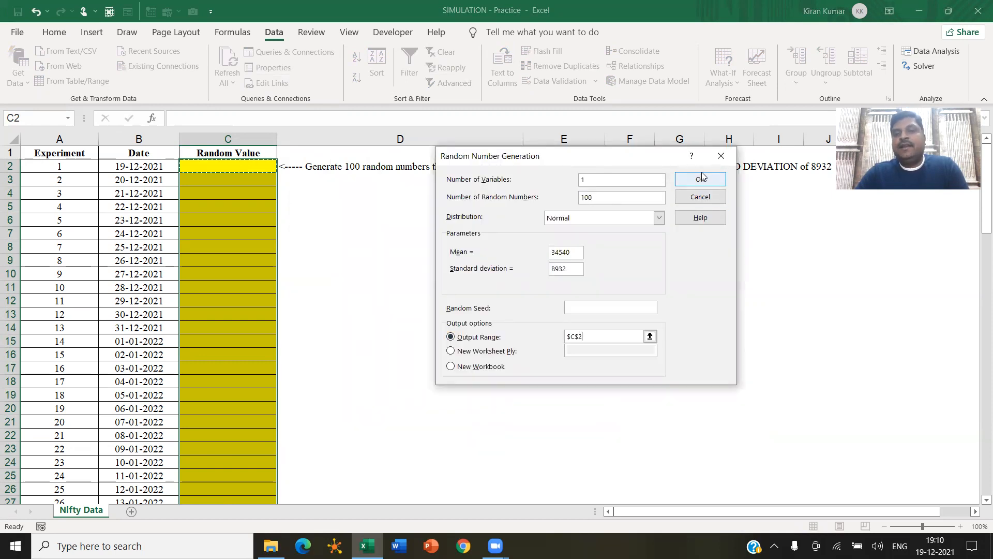
Step: Generate the 100 normally distributed values into C2:C101
left_click(700, 178)
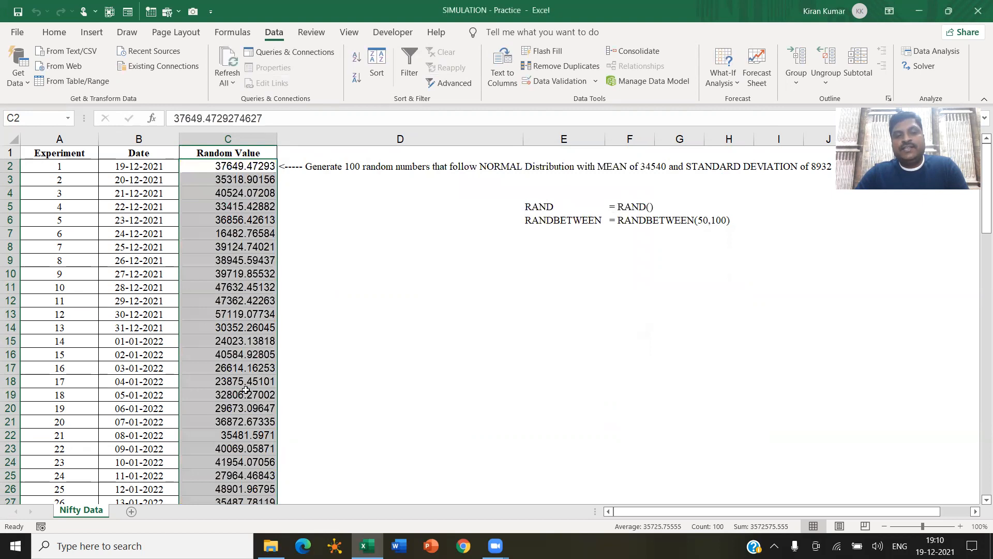
mouse_move(210, 294)
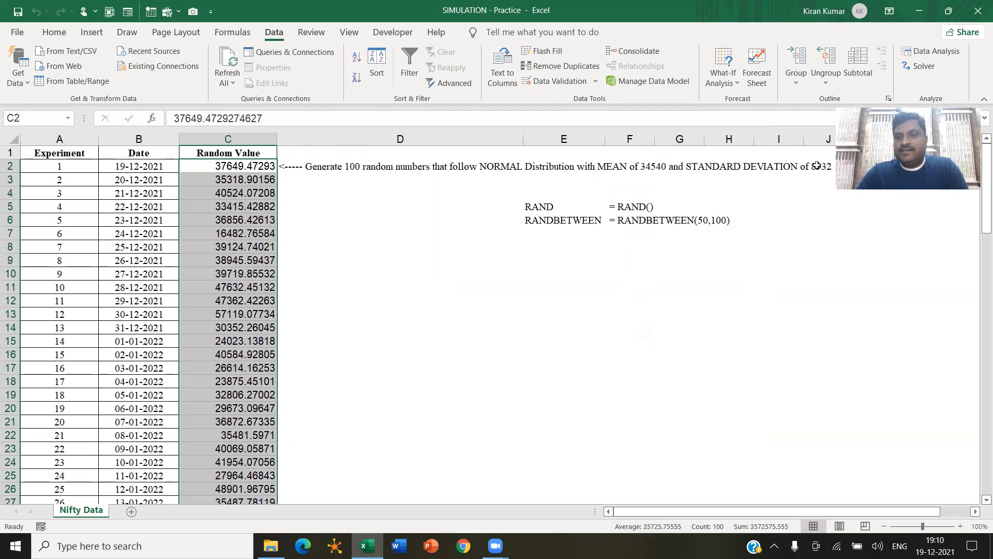
mouse_move(518, 244)
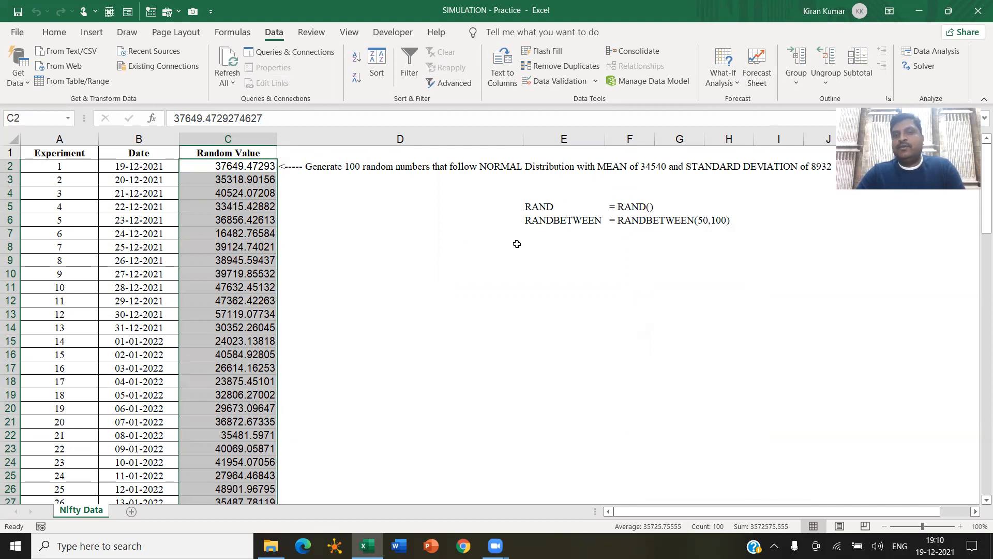
mouse_move(75, 22)
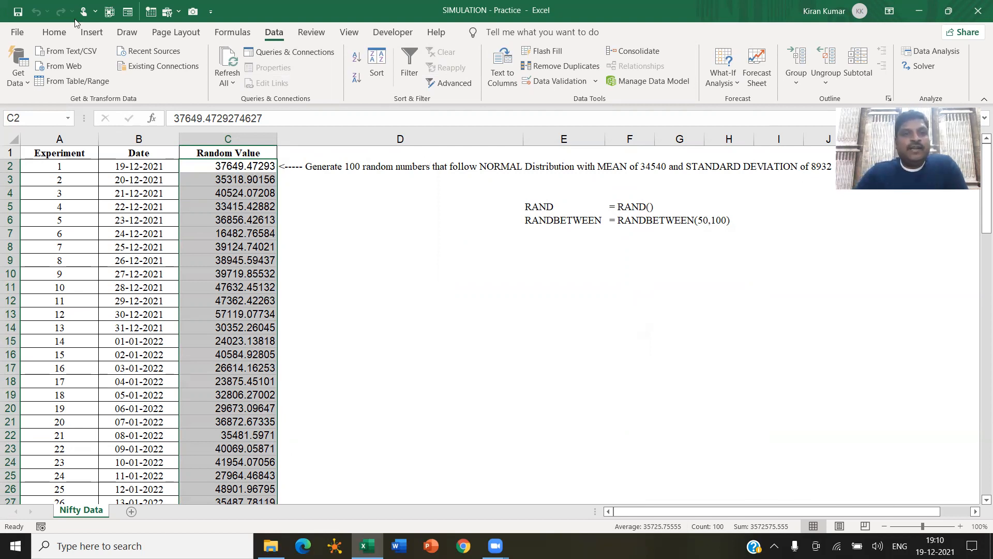
Step: Apply All Borders to the values and reduce them to whole numbers
left_click(189, 78)
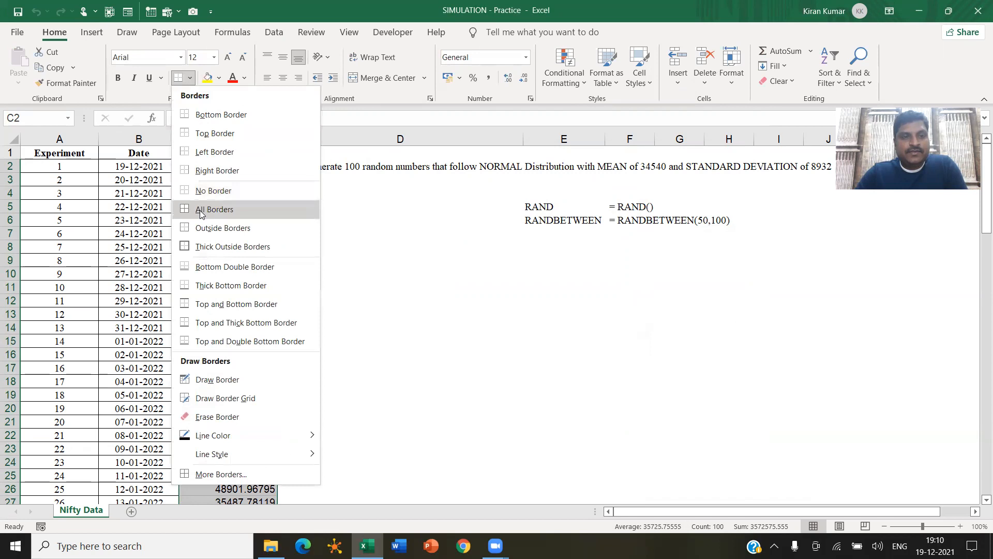
left_click(214, 209)
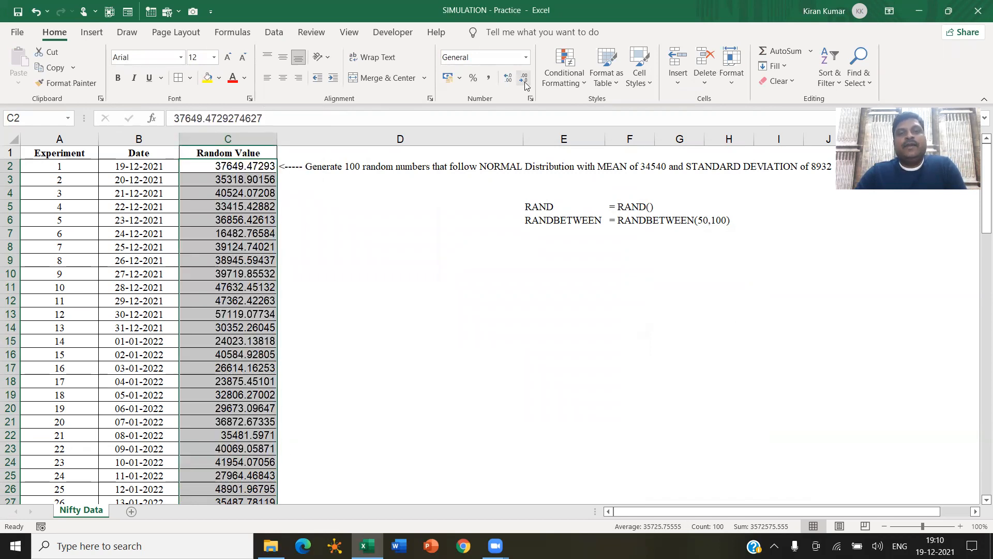
left_click(524, 79)
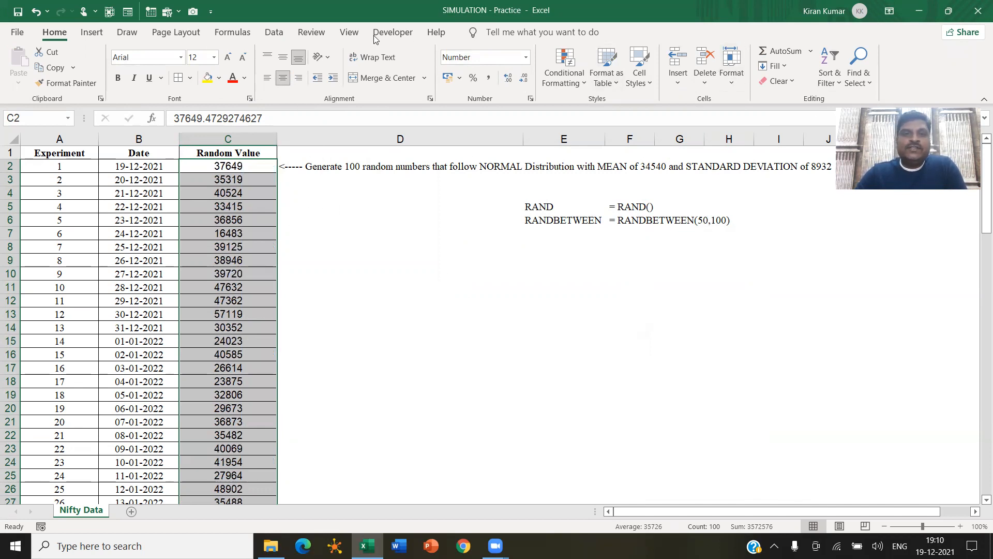
Step: Rerun Random Number Generation from Data Analysis with Random Seed 58, prompting the C2:C101 overwrite warning
left_click(273, 33)
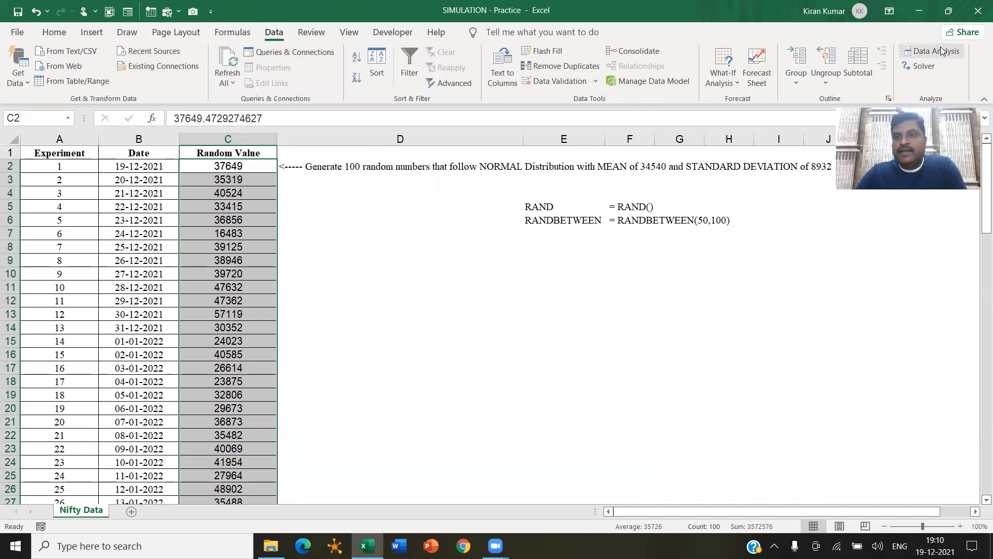
left_click(936, 52)
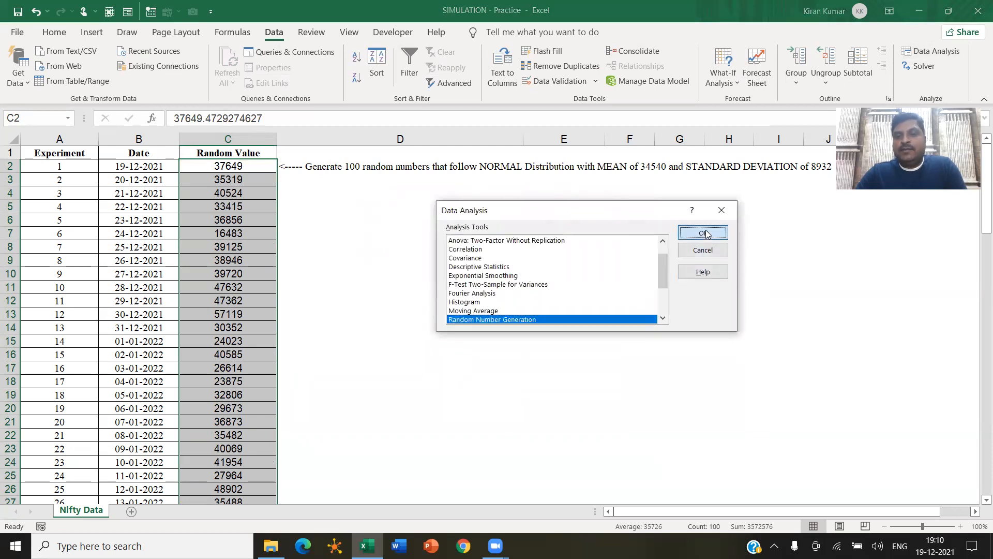
left_click(704, 232)
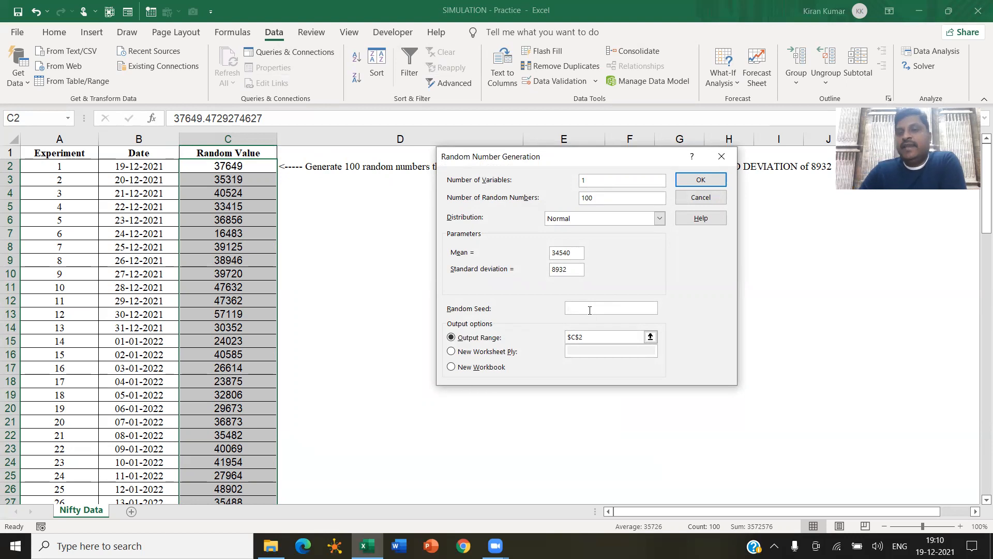
left_click(604, 309)
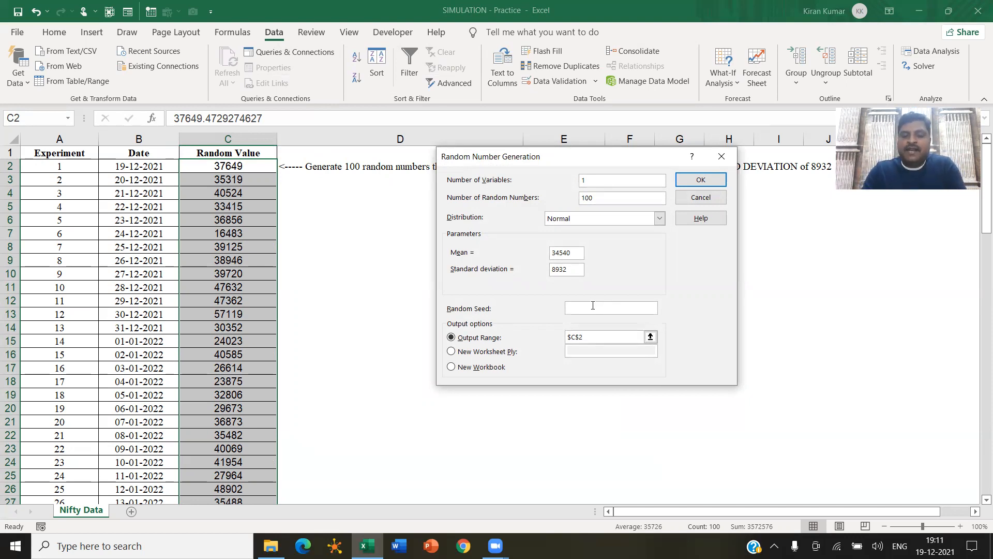
left_click(610, 307)
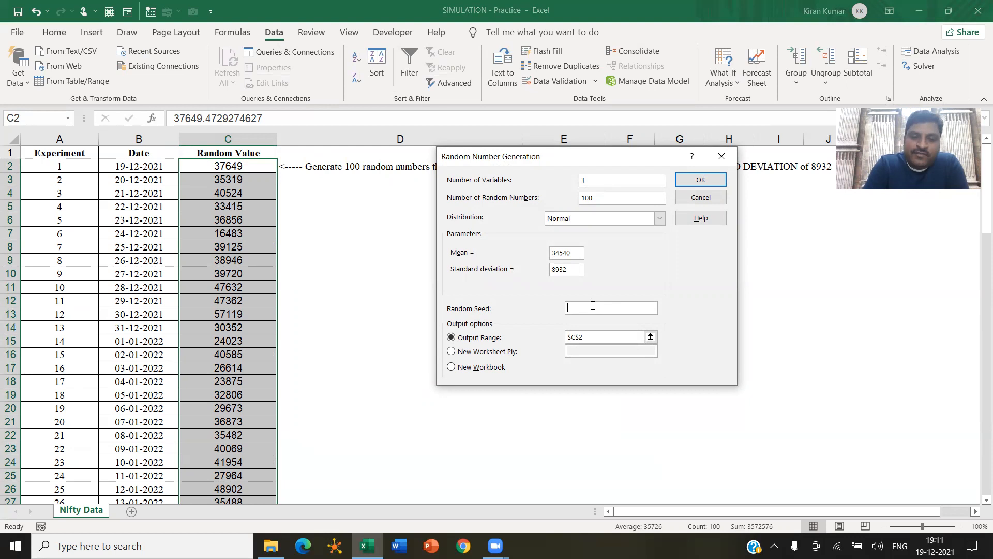
type("58")
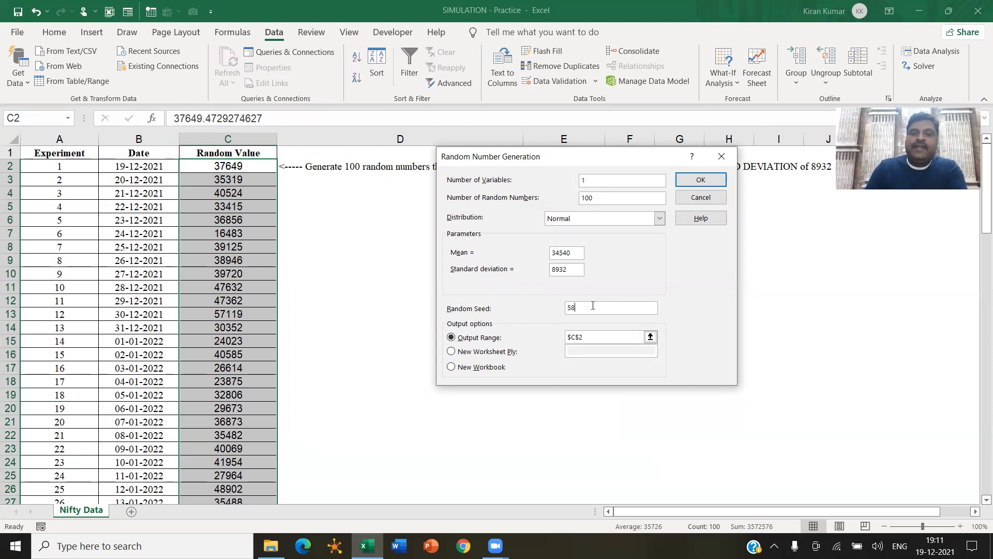
left_click(700, 180)
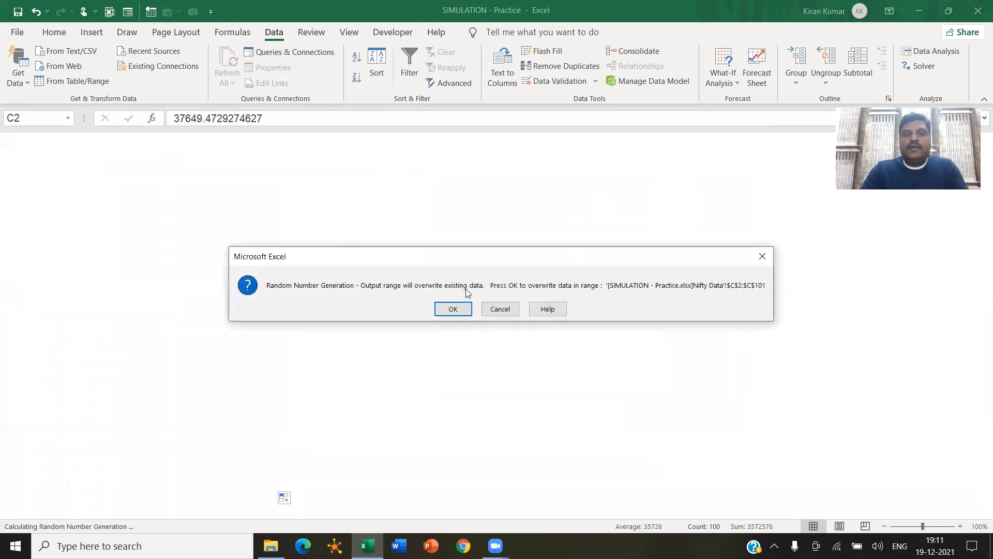
Step: Confirm overwriting C2:C101 and reapply whole-number formatting from Home
left_click(453, 308)
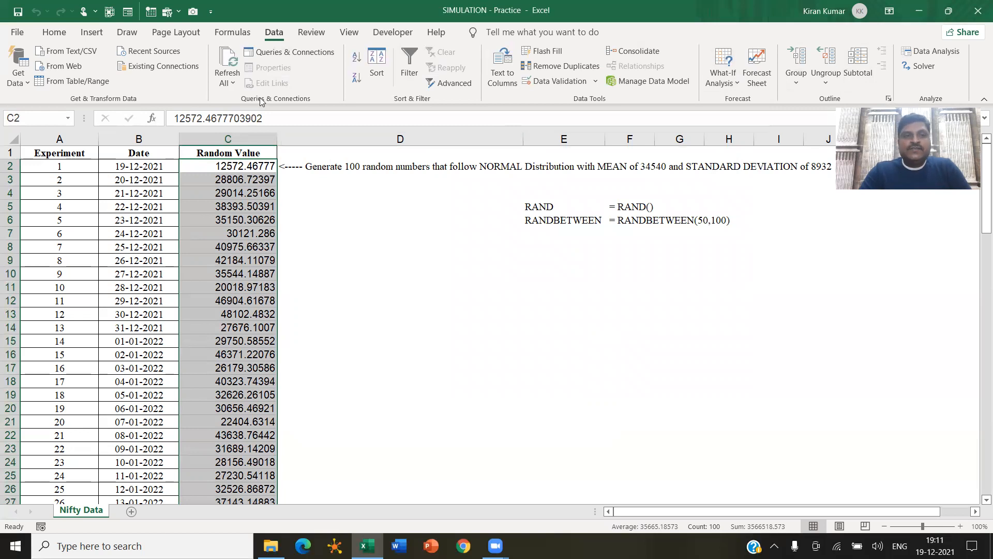
left_click(54, 32)
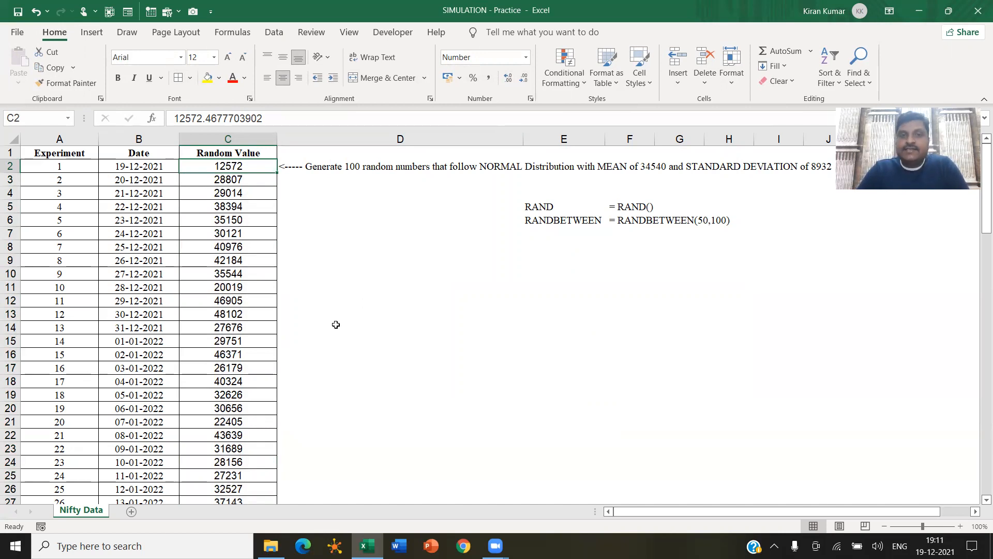
mouse_move(304, 28)
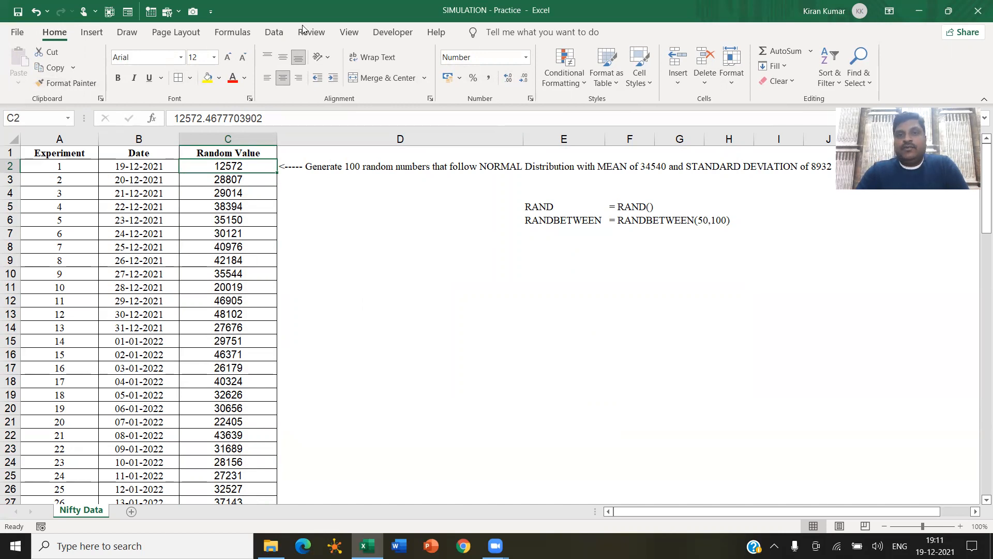